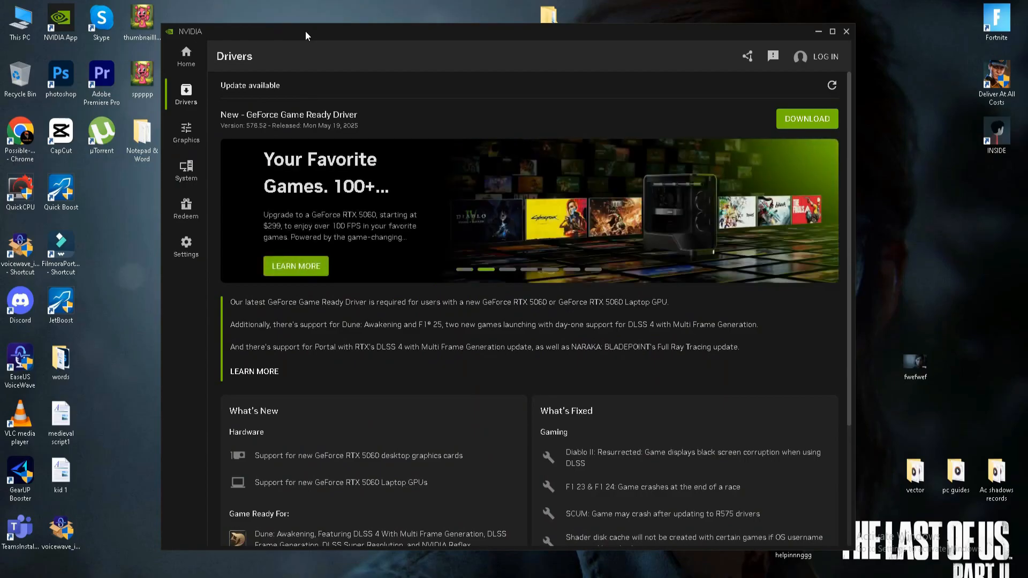
{"action": "mouse_move", "coordinate": [173, 92]}
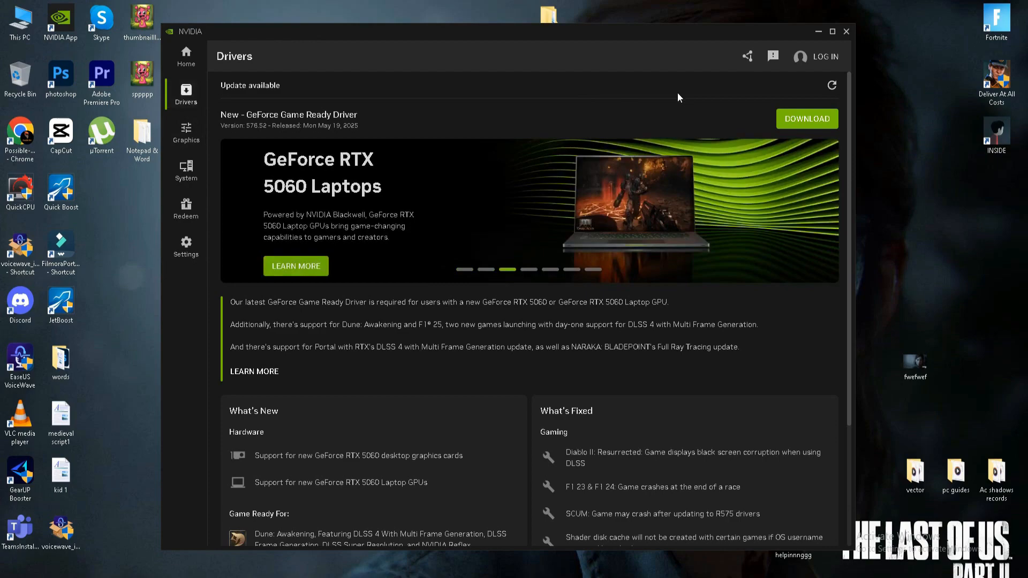
{"action": "mouse_move", "coordinate": [816, 133]}
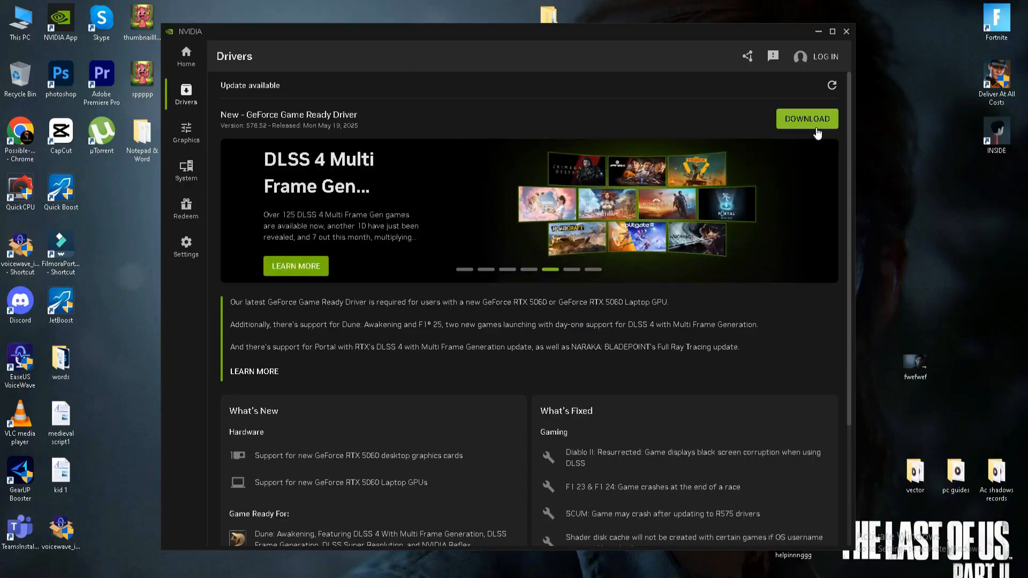
Show Fortnite's program settings in NVIDIA App Graphics and scroll through its in-game and driver values
{"action": "left_click", "coordinate": [186, 133]}
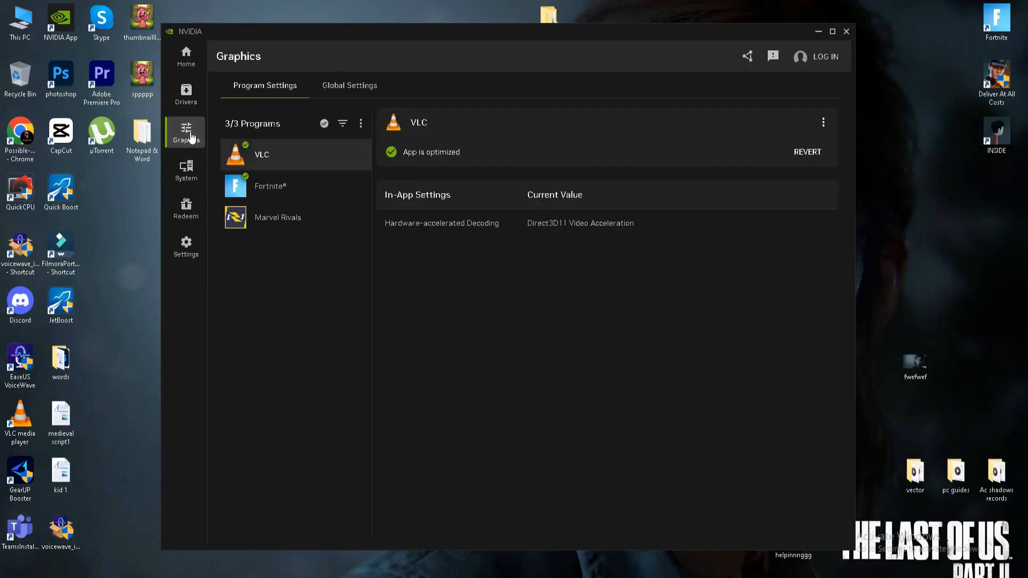
{"action": "left_click", "coordinate": [270, 185]}
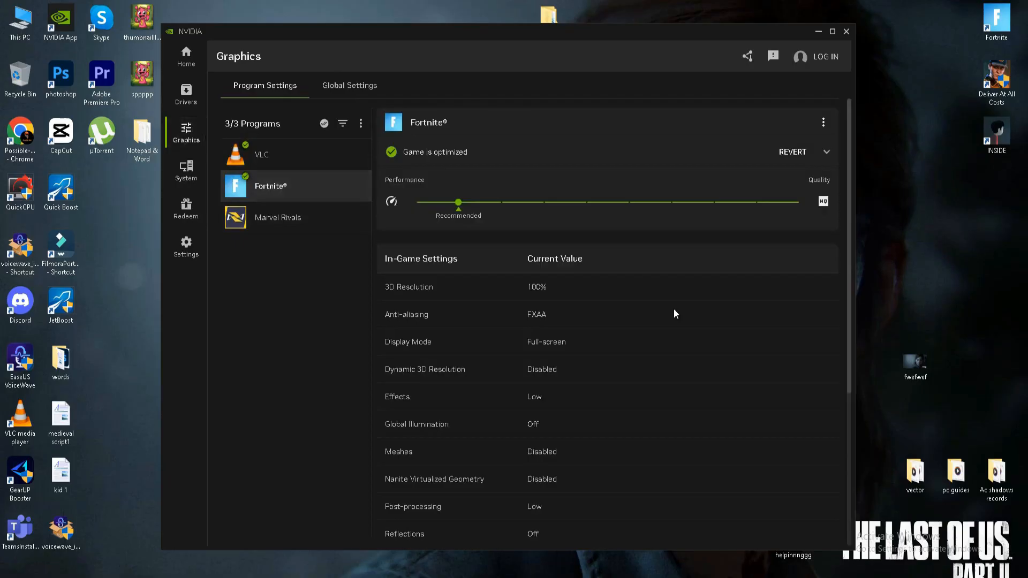
{"action": "scroll", "scroll_direction": "down", "scroll_amount": 3}
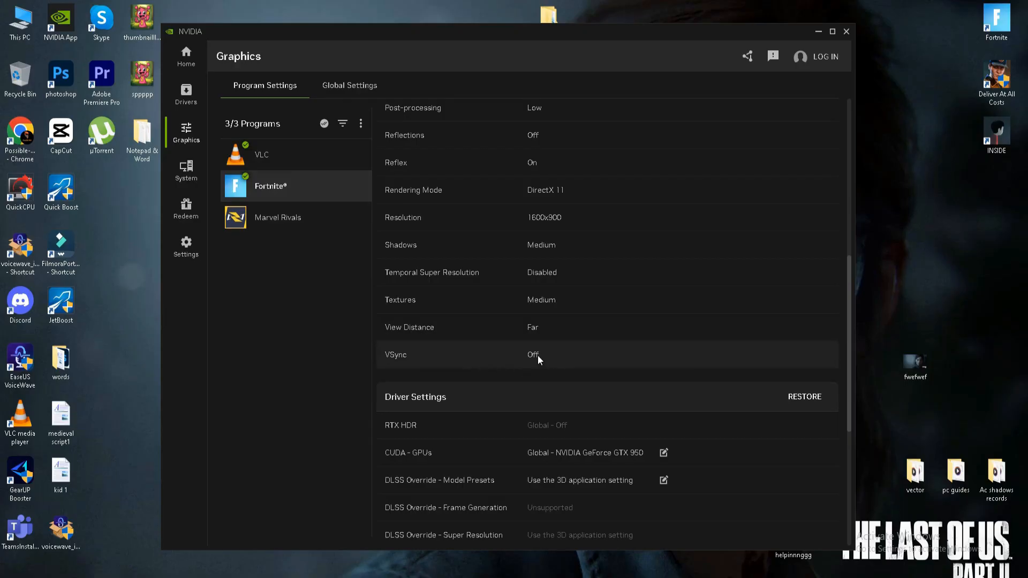
{"action": "mouse_move", "coordinate": [538, 309]}
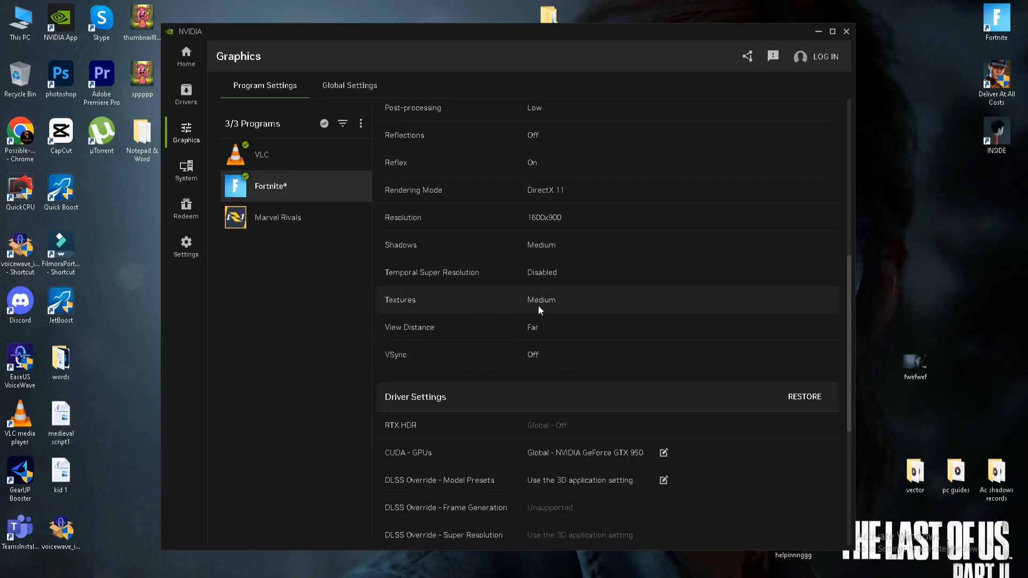
{"action": "mouse_move", "coordinate": [553, 258]}
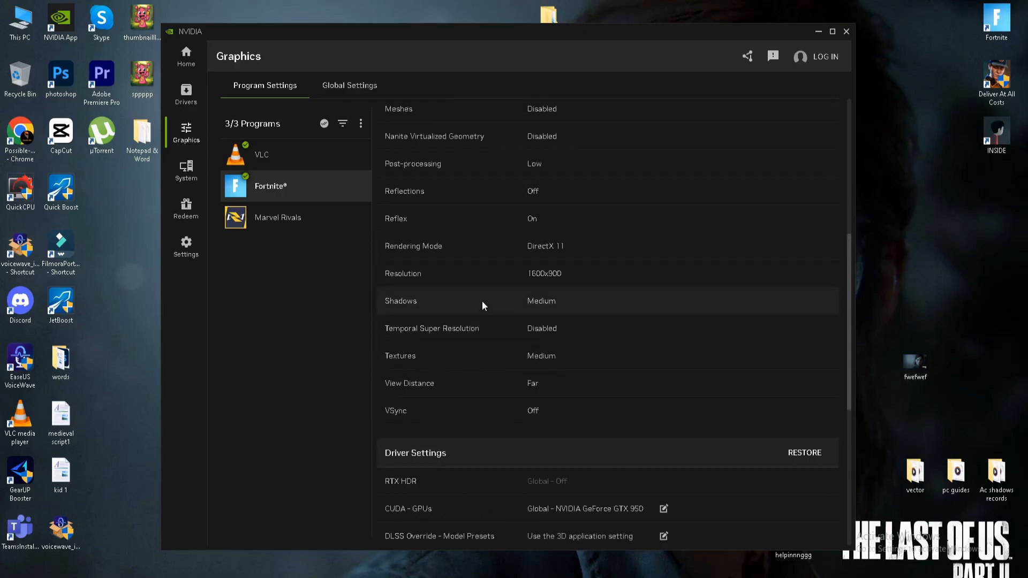
{"action": "mouse_move", "coordinate": [539, 263]}
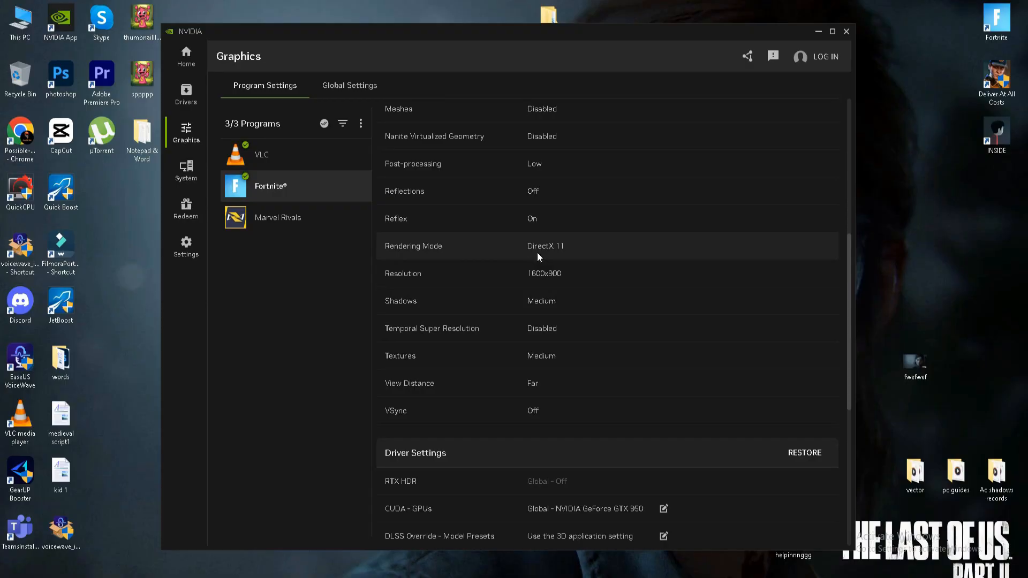
{"action": "mouse_move", "coordinate": [565, 255]}
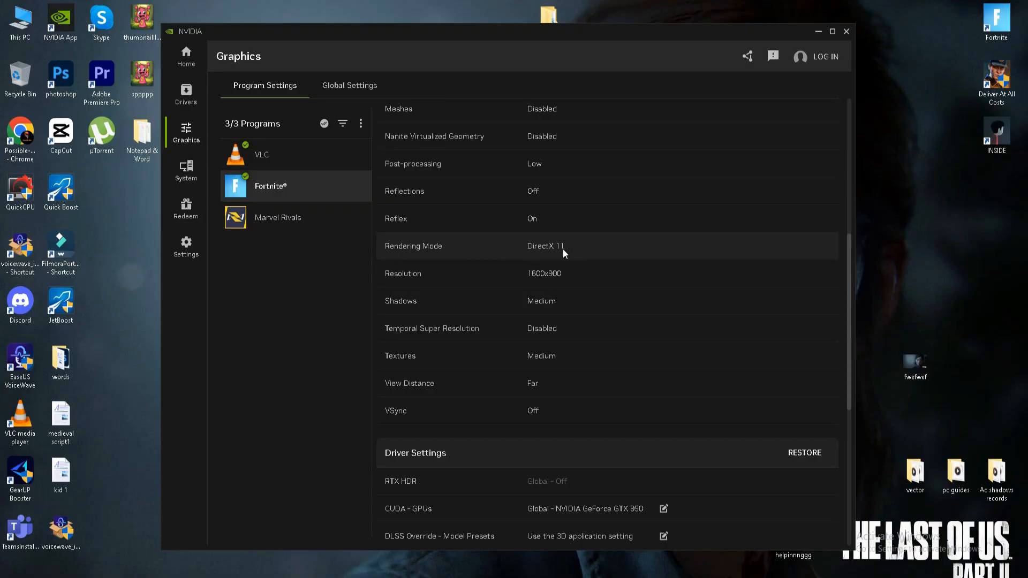
{"action": "mouse_move", "coordinate": [501, 256]}
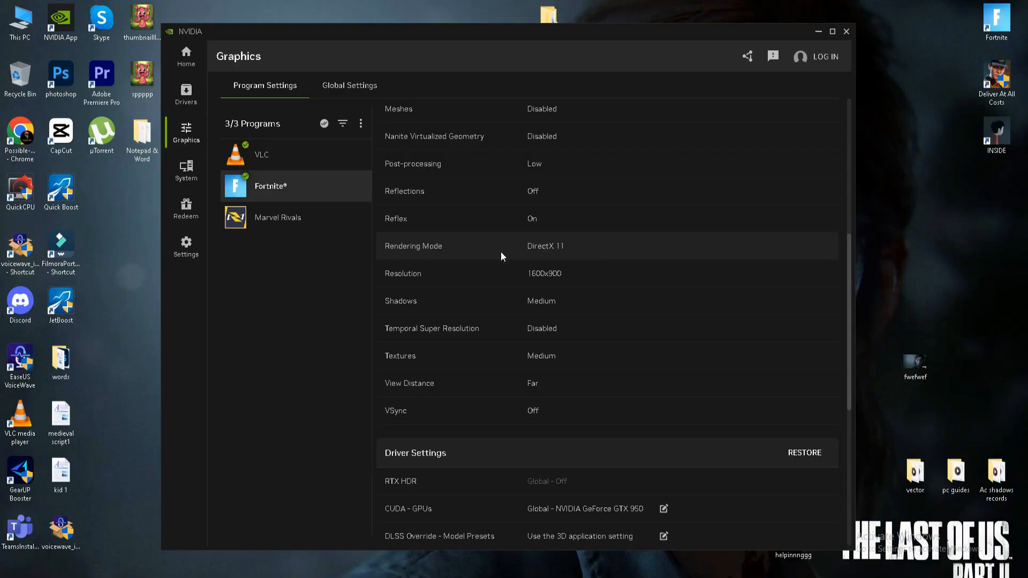
{"action": "mouse_move", "coordinate": [474, 250]}
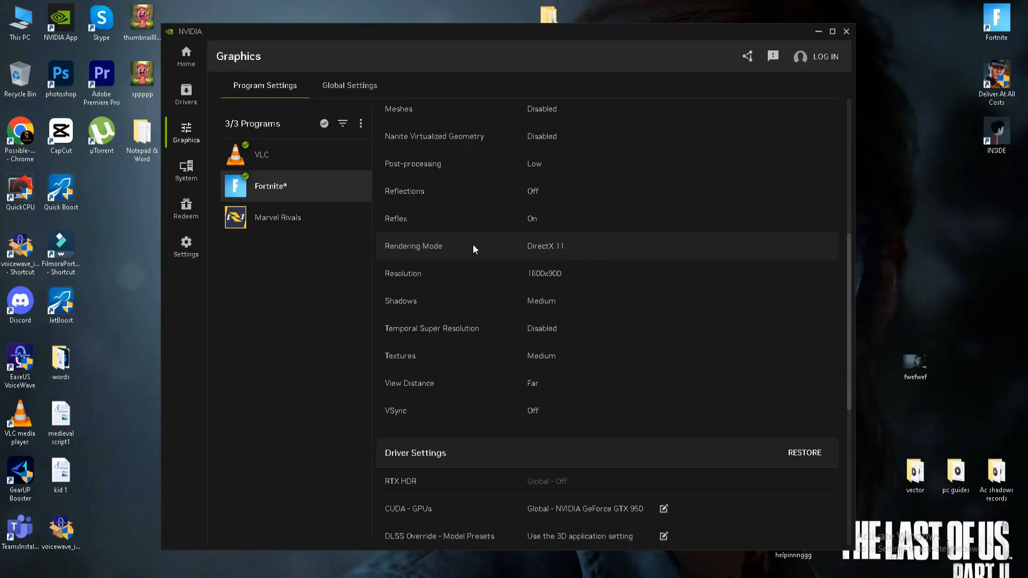
{"action": "mouse_move", "coordinate": [542, 258]}
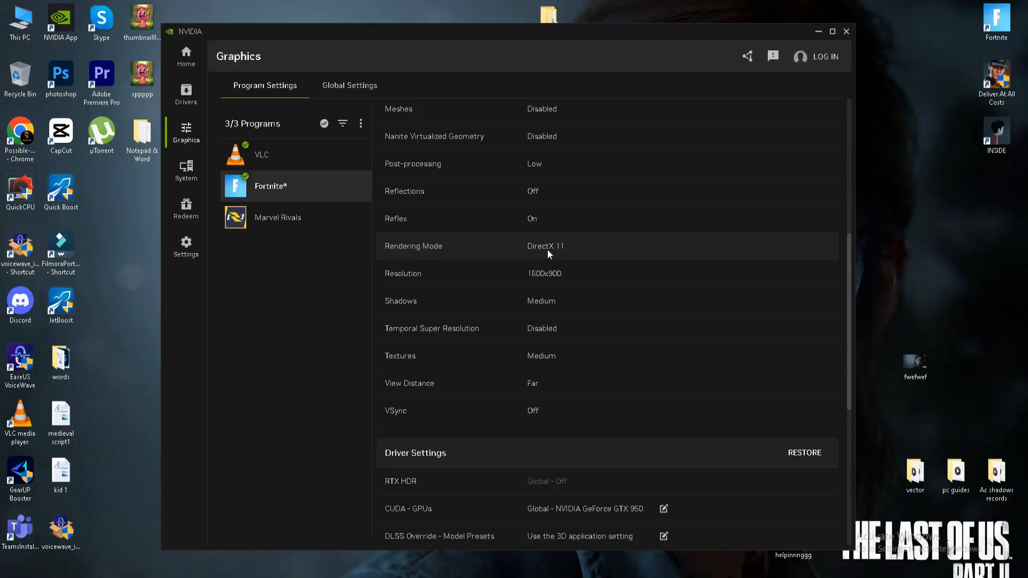
{"action": "mouse_move", "coordinate": [547, 273]}
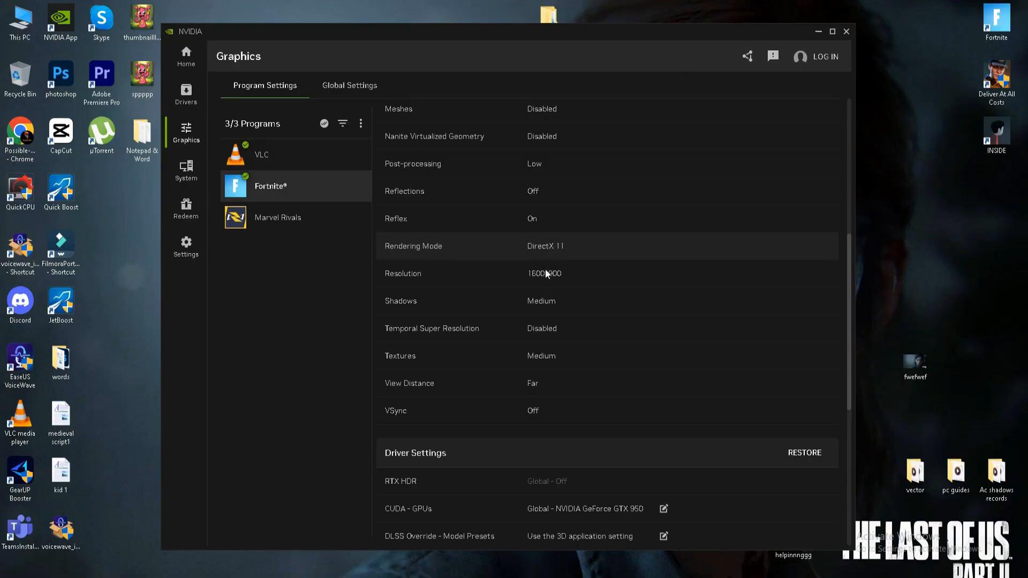
{"action": "mouse_move", "coordinate": [576, 313]}
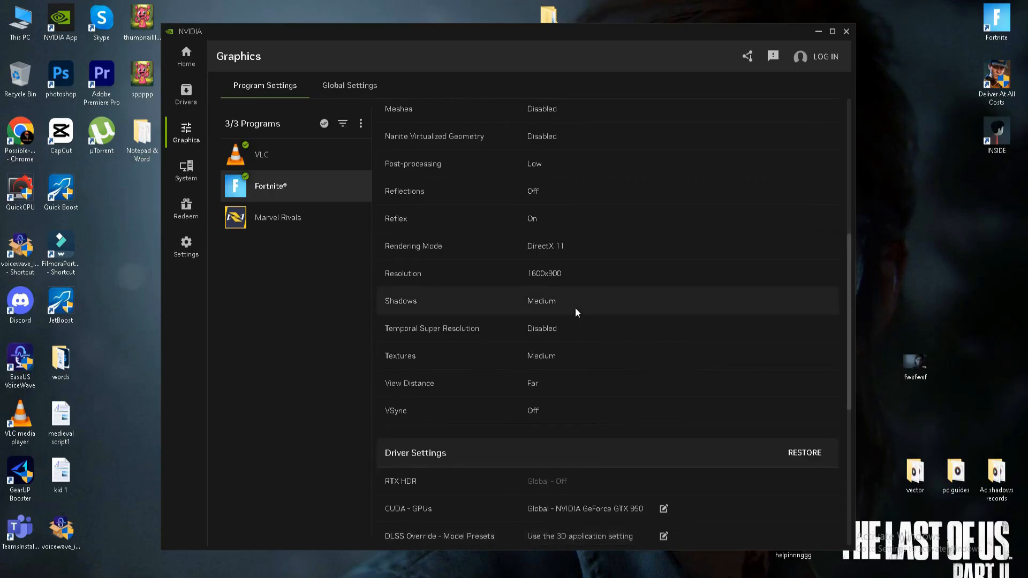
{"action": "scroll", "scroll_direction": "down", "scroll_amount": 3}
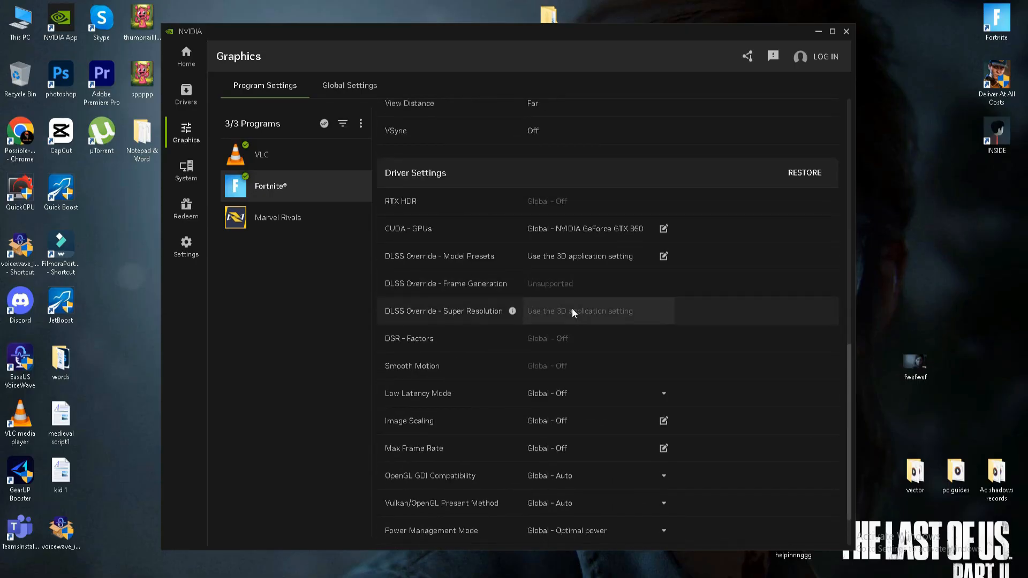
{"action": "scroll", "scroll_direction": "down", "scroll_amount": 3}
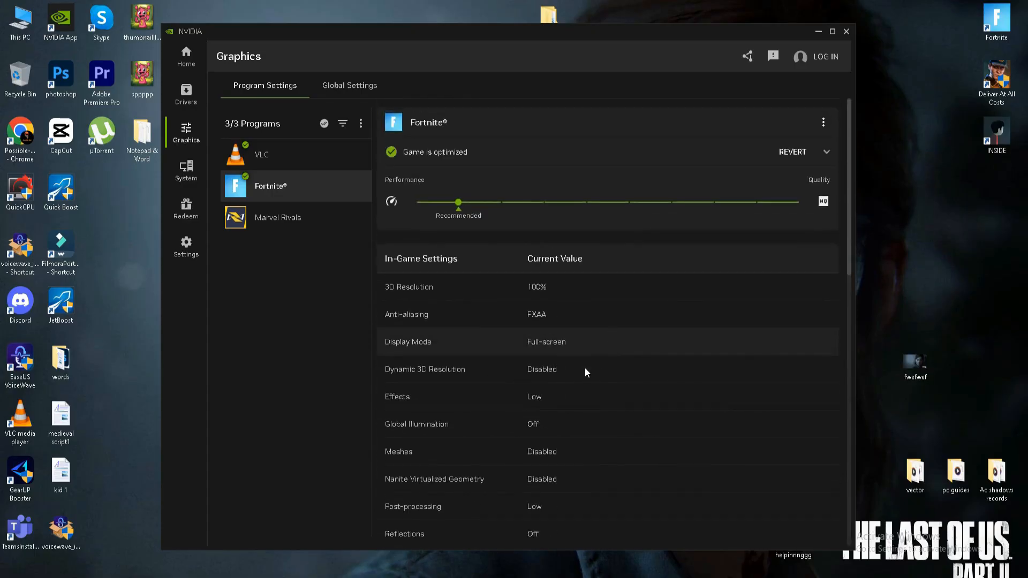
{"action": "scroll", "scroll_direction": "down", "scroll_amount": 3}
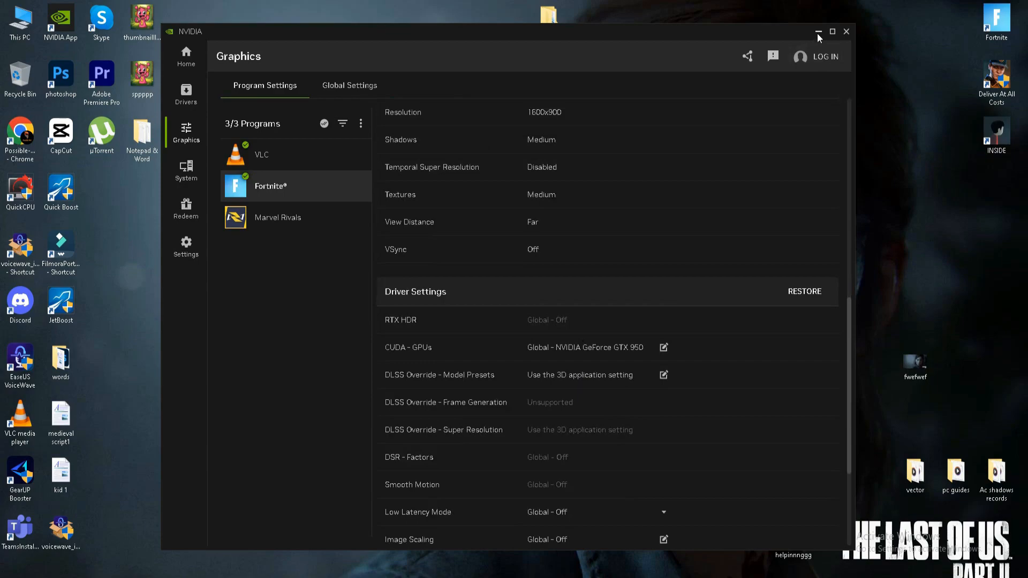
Open Fortnite's installation options in the Epic Launcher, leaving Pre-download Streamed Assets unchecked
{"action": "left_click", "coordinate": [818, 31]}
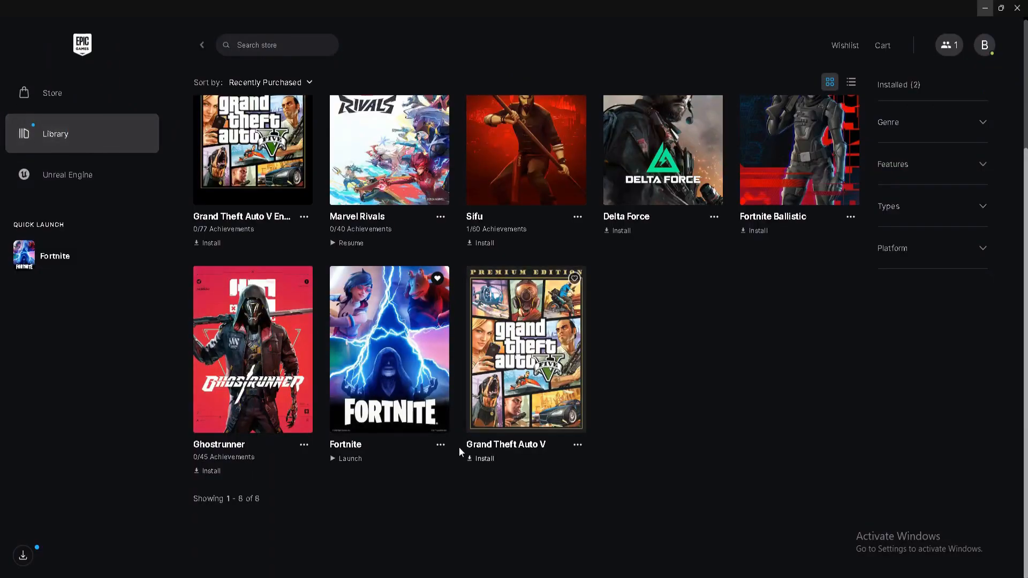
{"action": "left_click", "coordinate": [440, 445]}
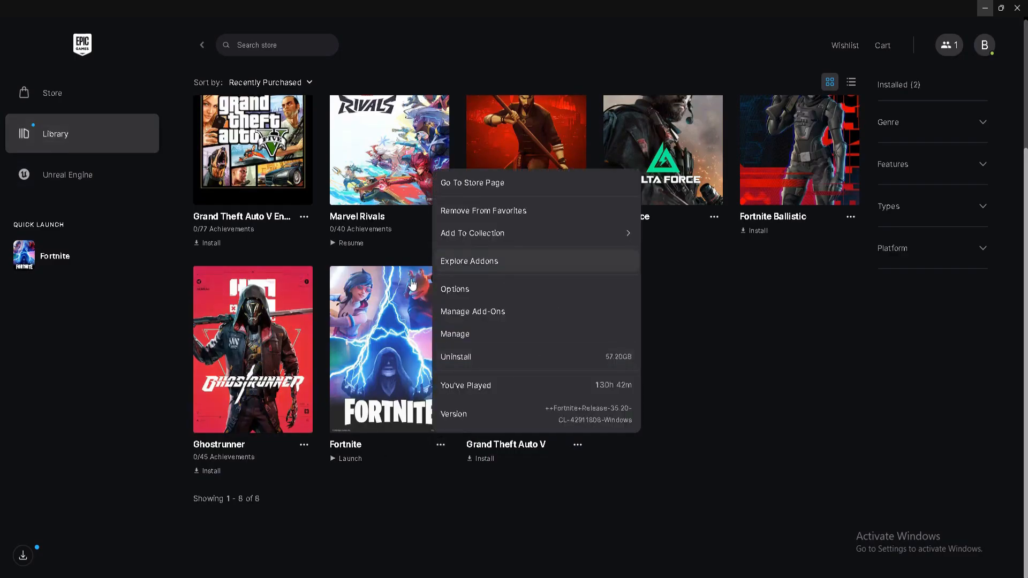
{"action": "mouse_move", "coordinate": [465, 289]}
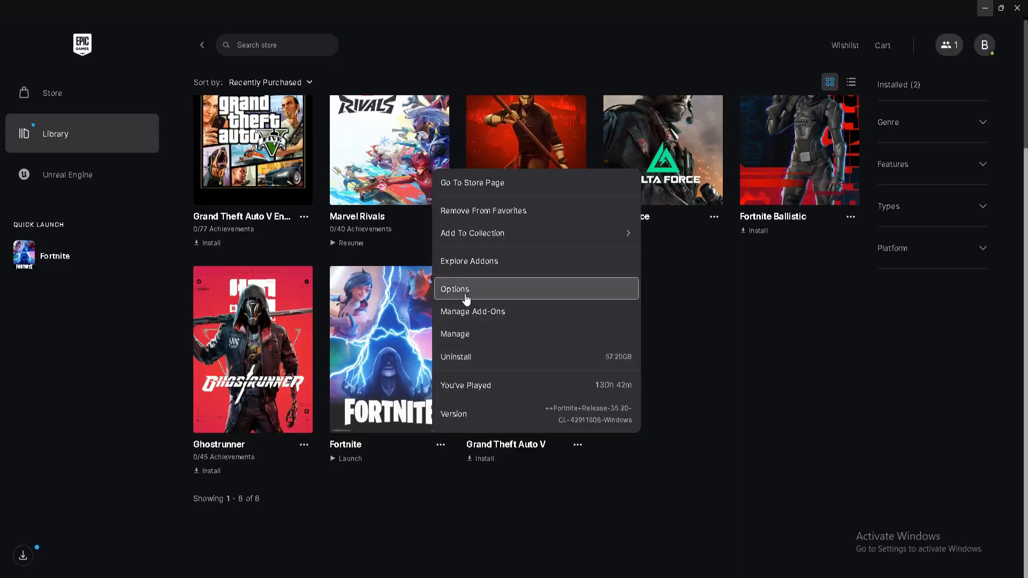
{"action": "left_click", "coordinate": [453, 288]}
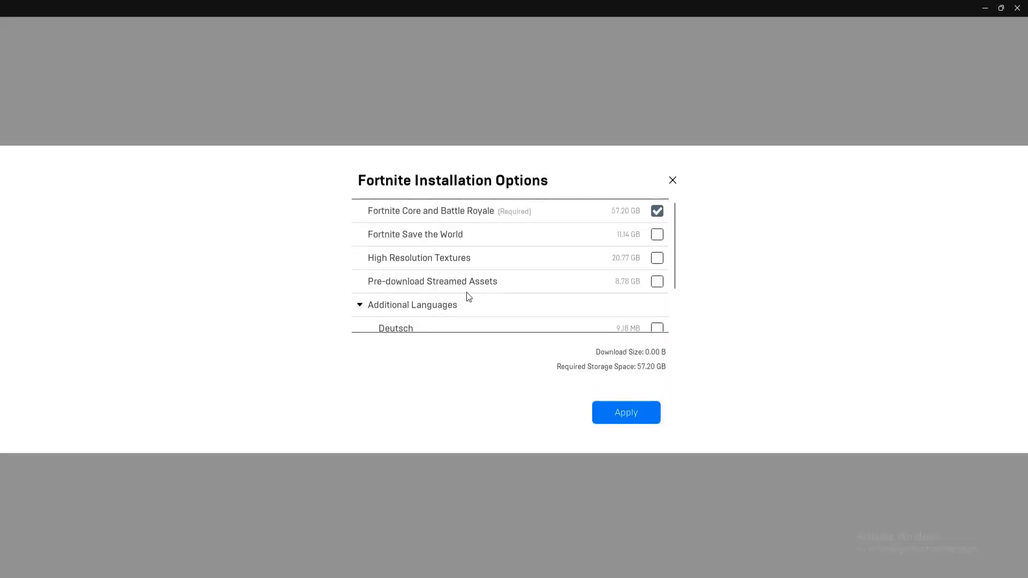
{"action": "mouse_move", "coordinate": [622, 244]}
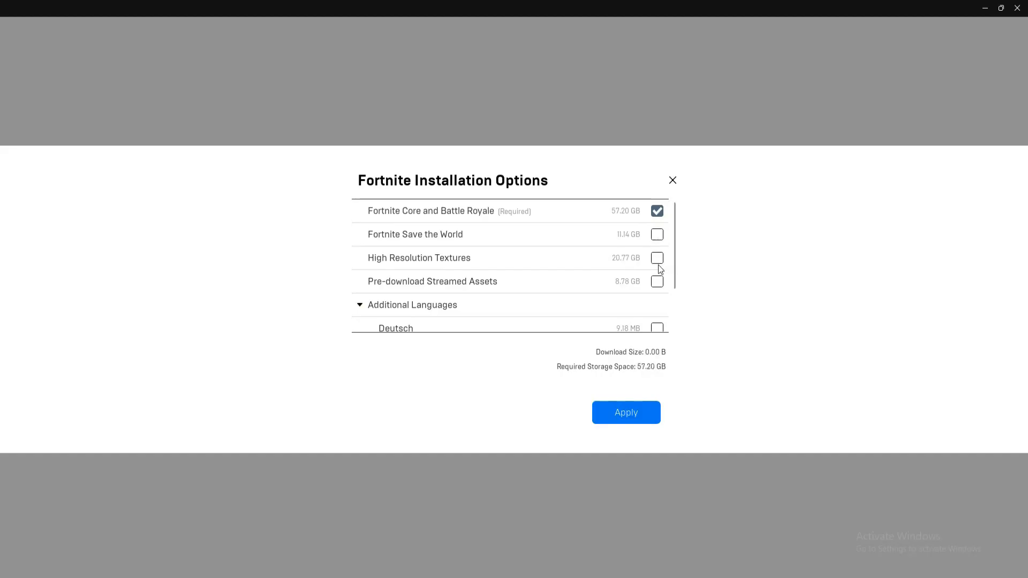
{"action": "mouse_move", "coordinate": [383, 287]}
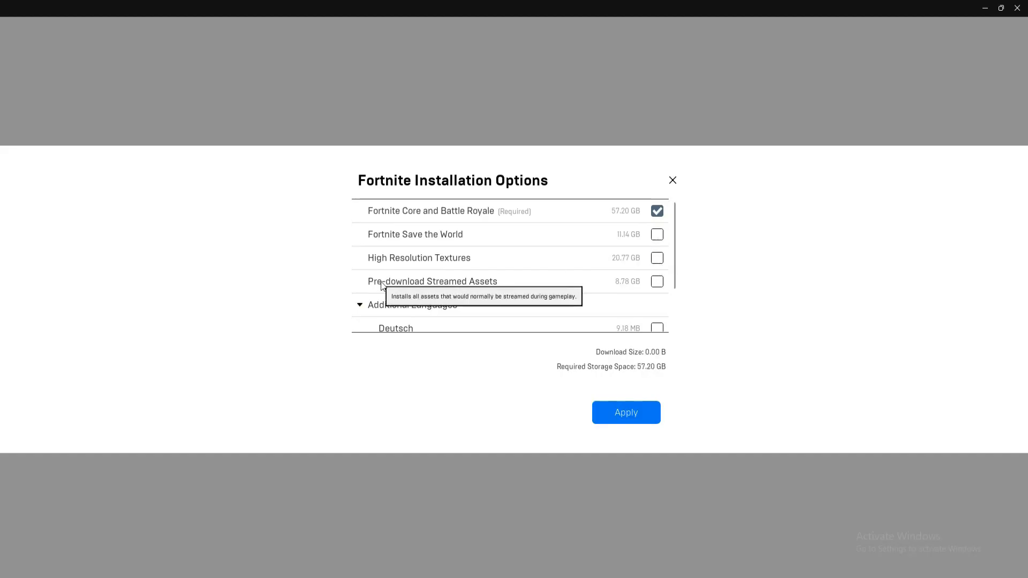
{"action": "left_click", "coordinate": [656, 281]}
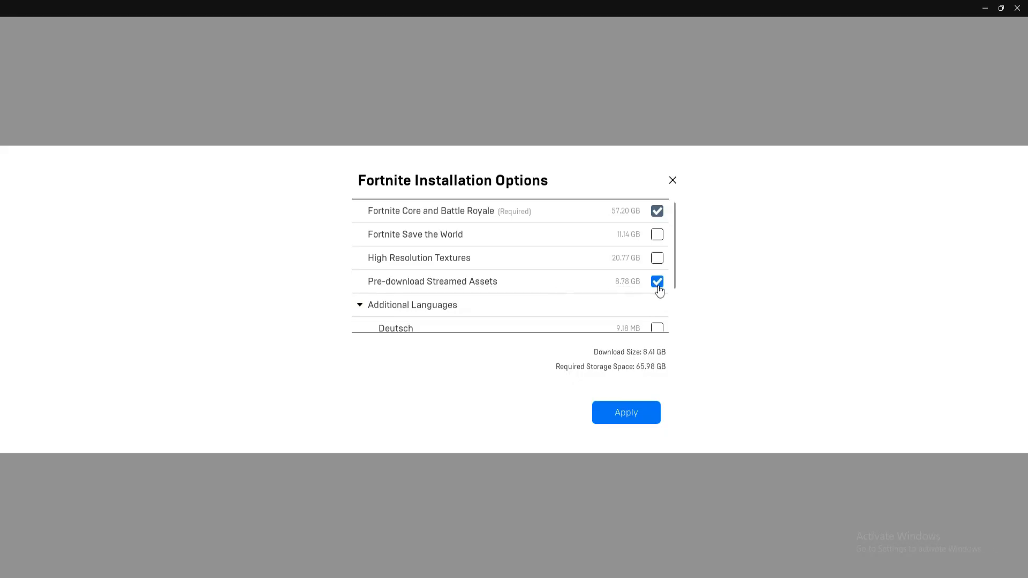
{"action": "left_click", "coordinate": [656, 281]}
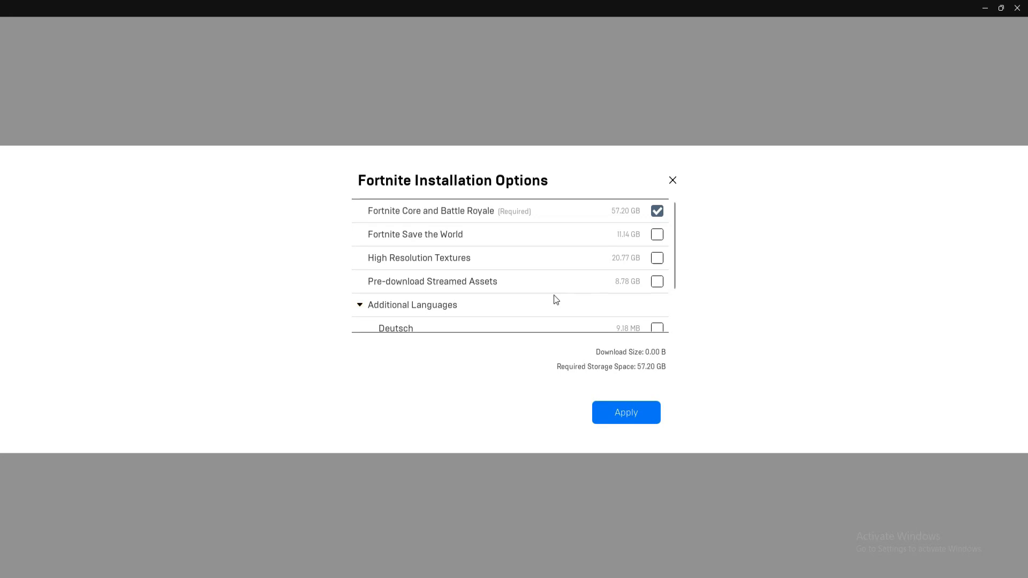
{"action": "mouse_move", "coordinate": [562, 250]}
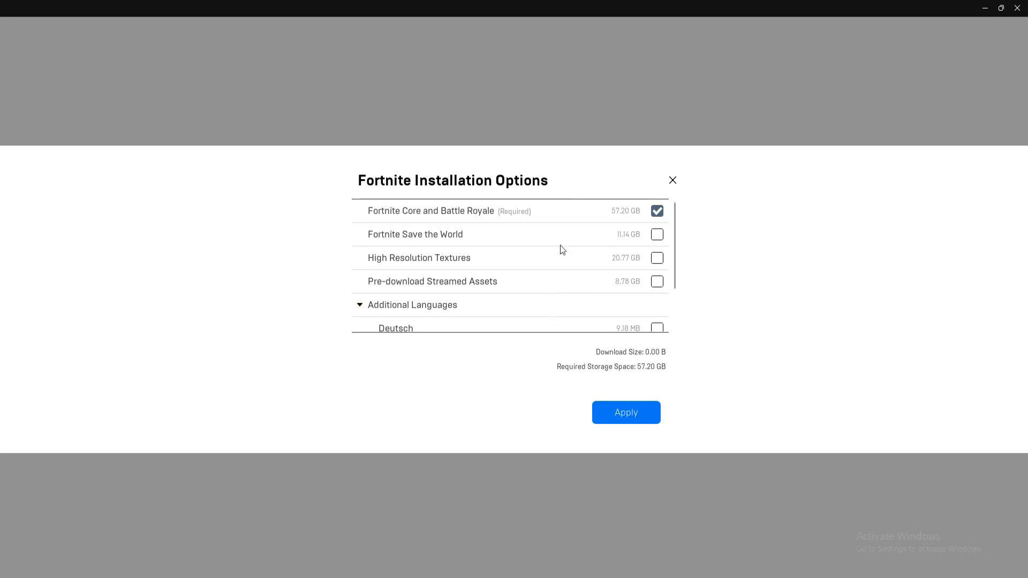
{"action": "mouse_move", "coordinate": [552, 306]}
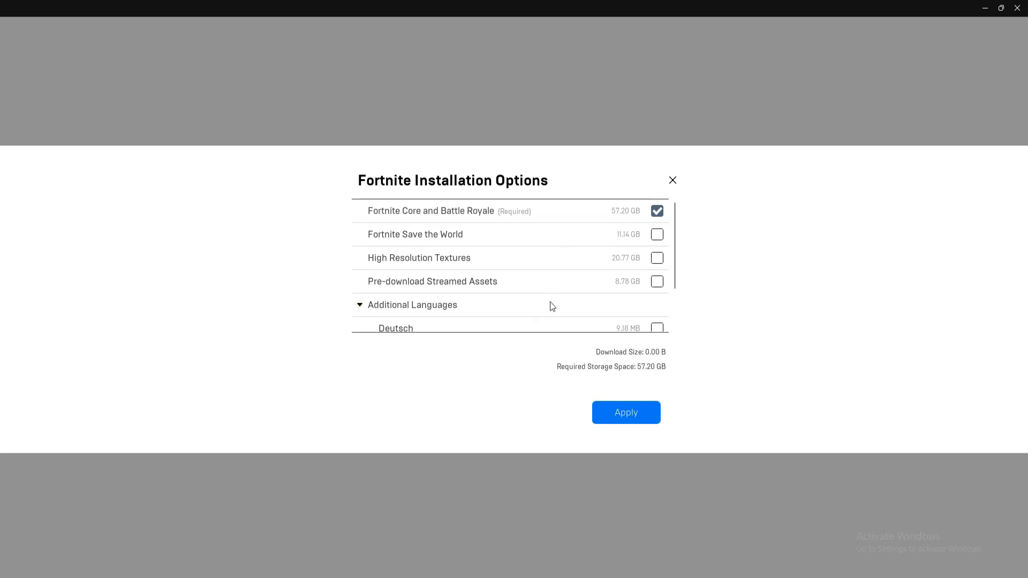
{"action": "mouse_move", "coordinate": [565, 308]}
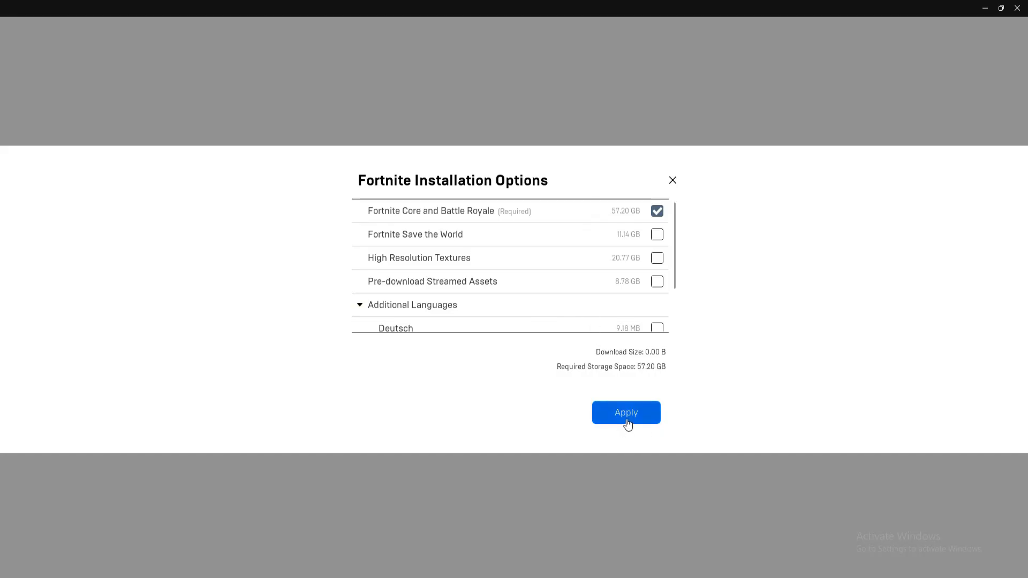
Open Fortnite's Manage panel showing Verify Files and the -d3d11 launch option
{"action": "left_click", "coordinate": [624, 412]}
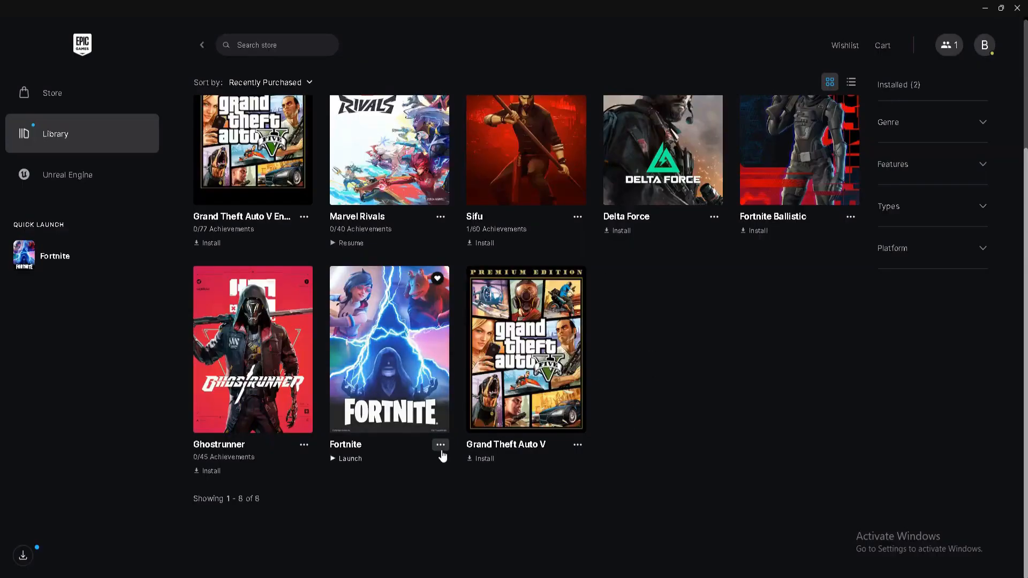
{"action": "left_click", "coordinate": [440, 445]}
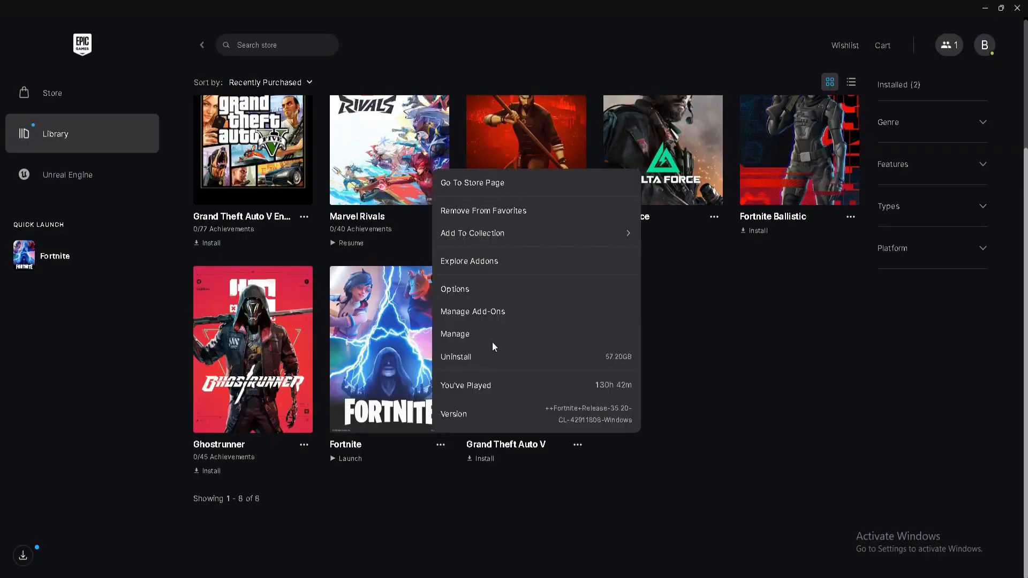
{"action": "mouse_move", "coordinate": [479, 339]}
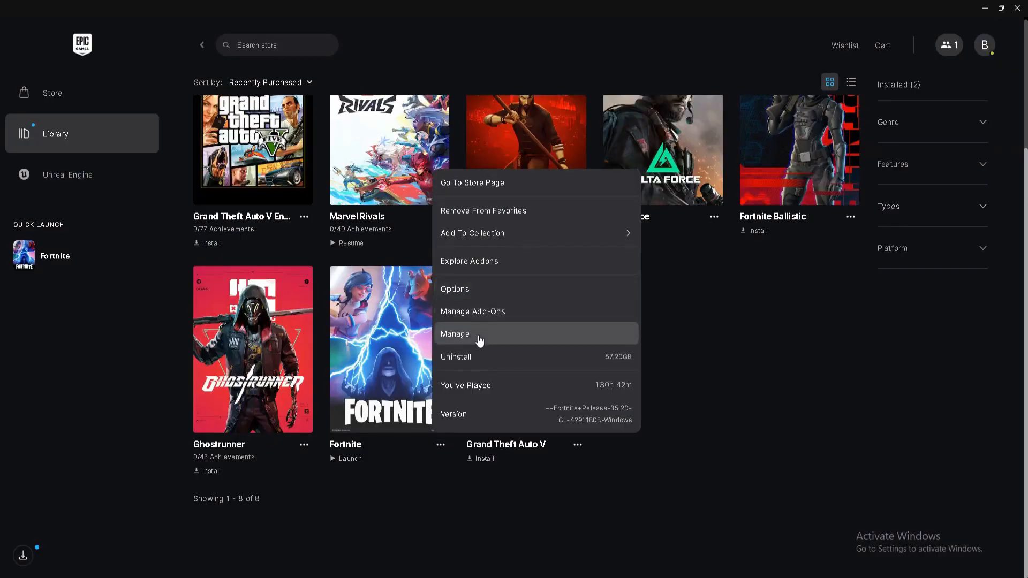
{"action": "left_click", "coordinate": [454, 334]}
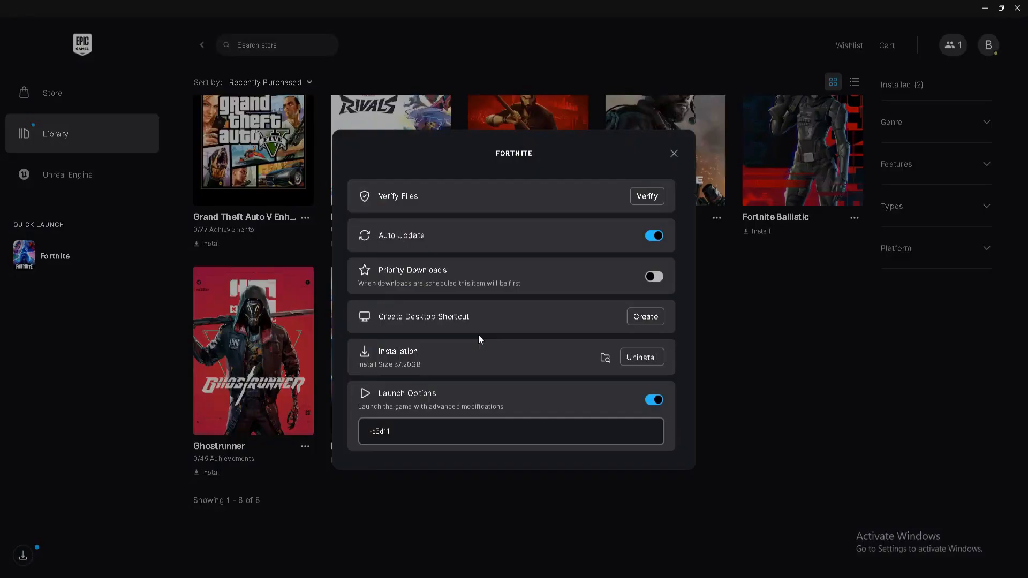
{"action": "mouse_move", "coordinate": [645, 196]}
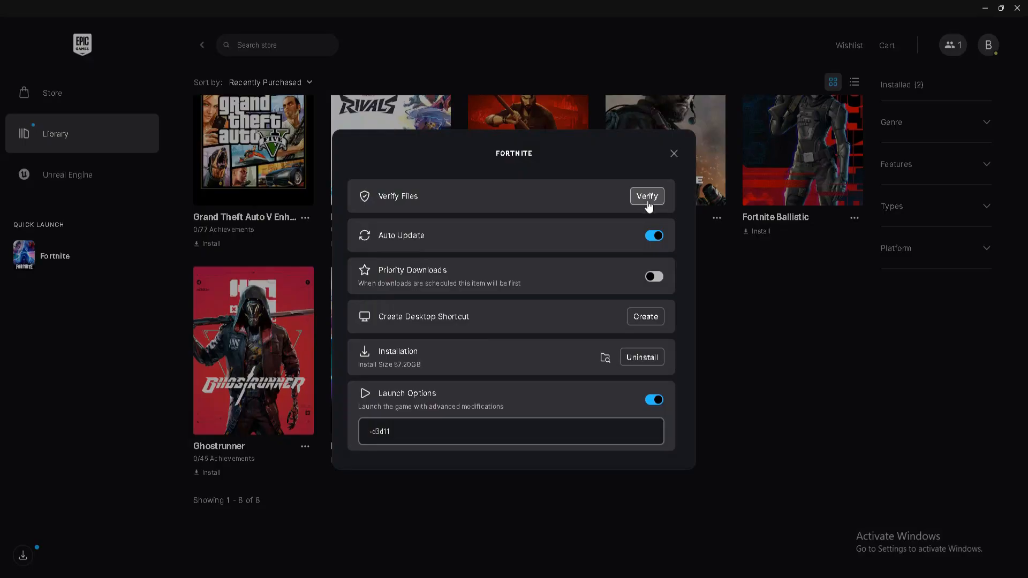
{"action": "mouse_move", "coordinate": [665, 167]}
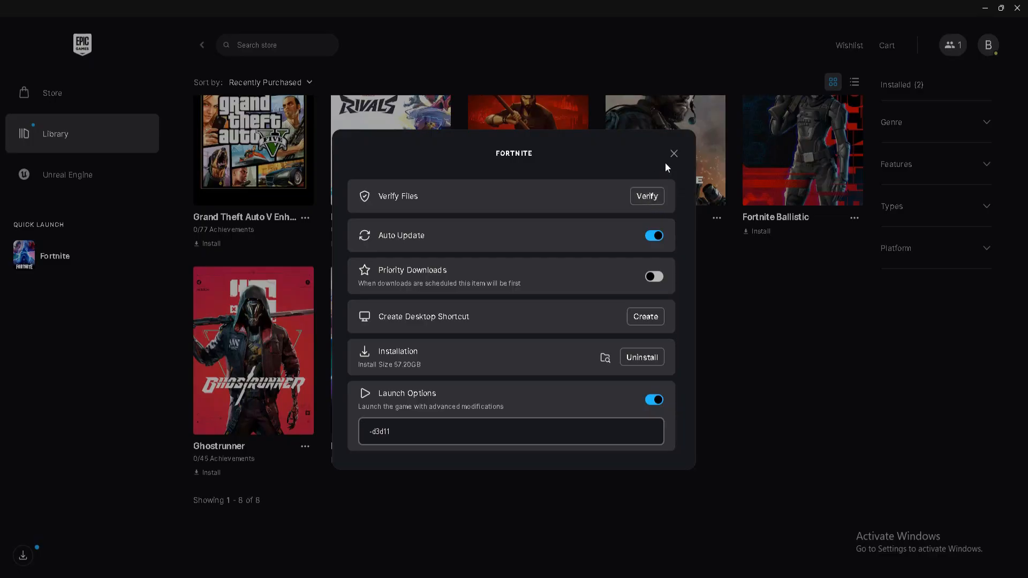
Close the management panel and open the DX folder inside the Fortnite desktop folder
{"action": "left_click", "coordinate": [672, 153]}
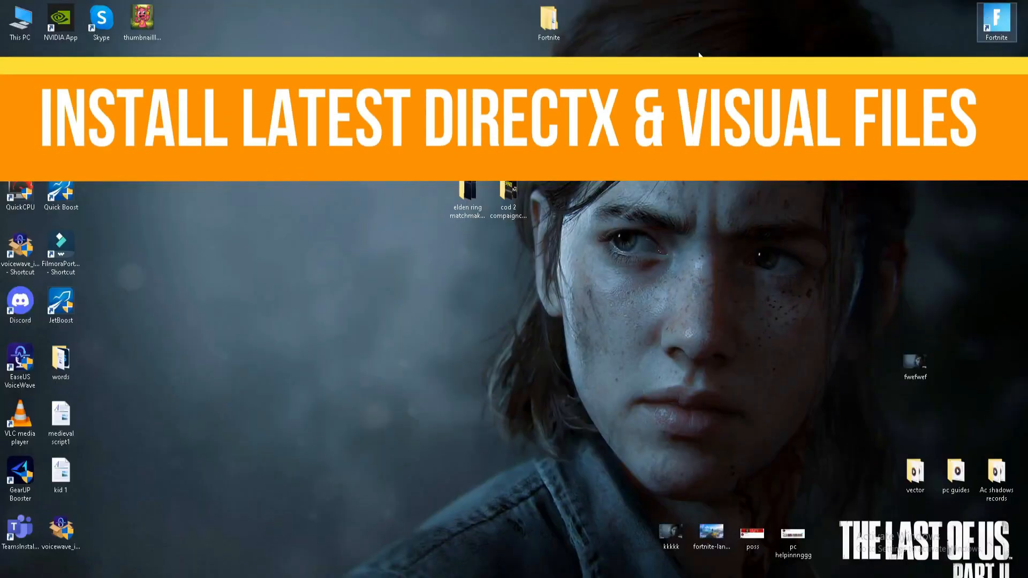
{"action": "double_click", "coordinate": [548, 19]}
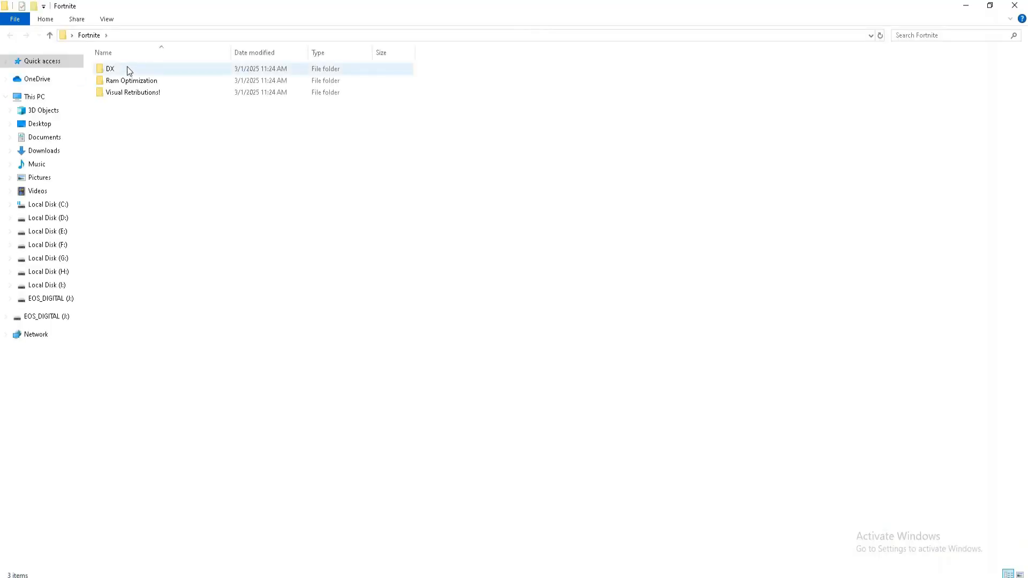
{"action": "double_click", "coordinate": [111, 69]}
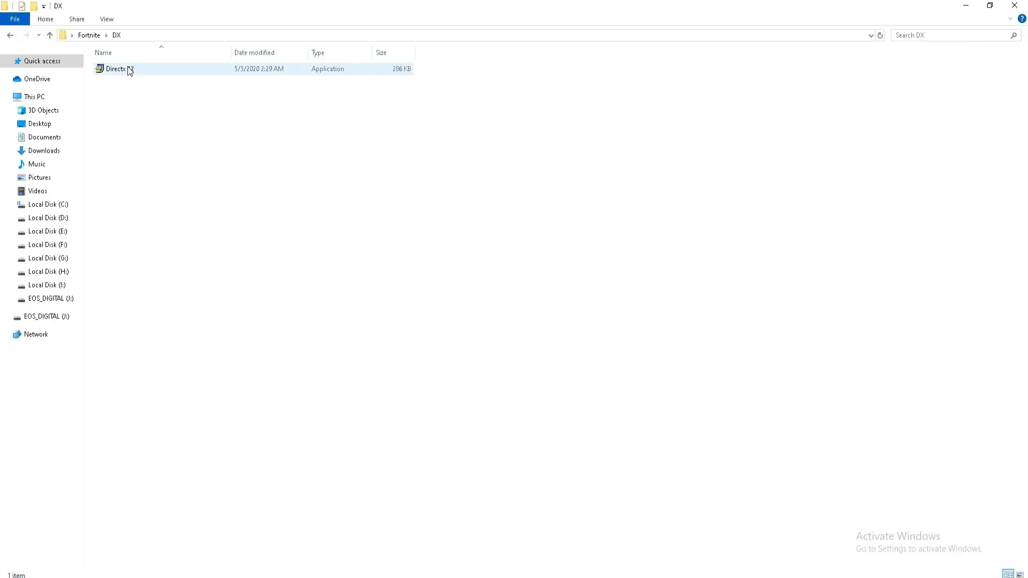
Run the DirectX installer through Next and Finish; a newer version is already present
{"action": "double_click", "coordinate": [114, 68]}
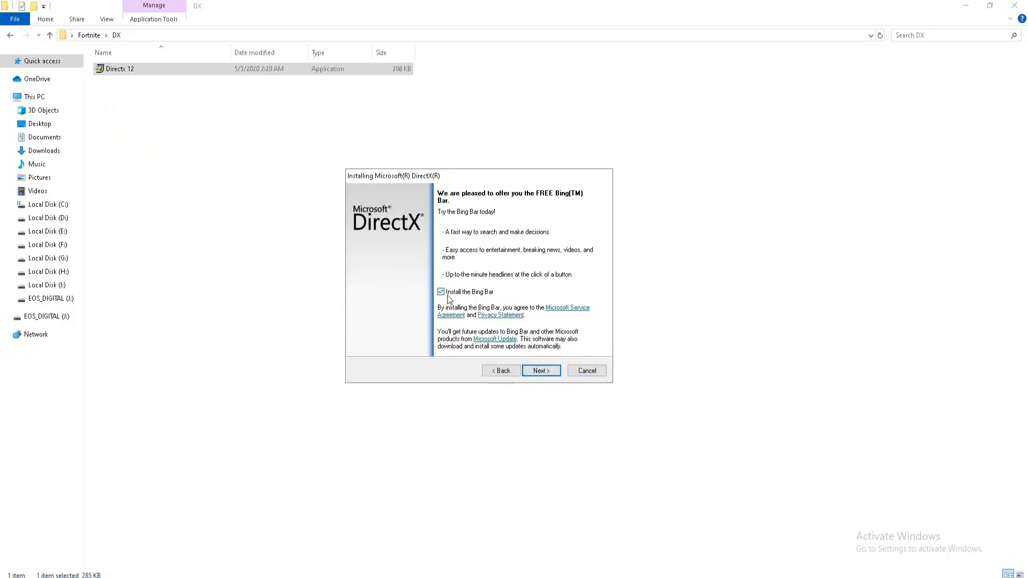
{"action": "left_click", "coordinate": [540, 370]}
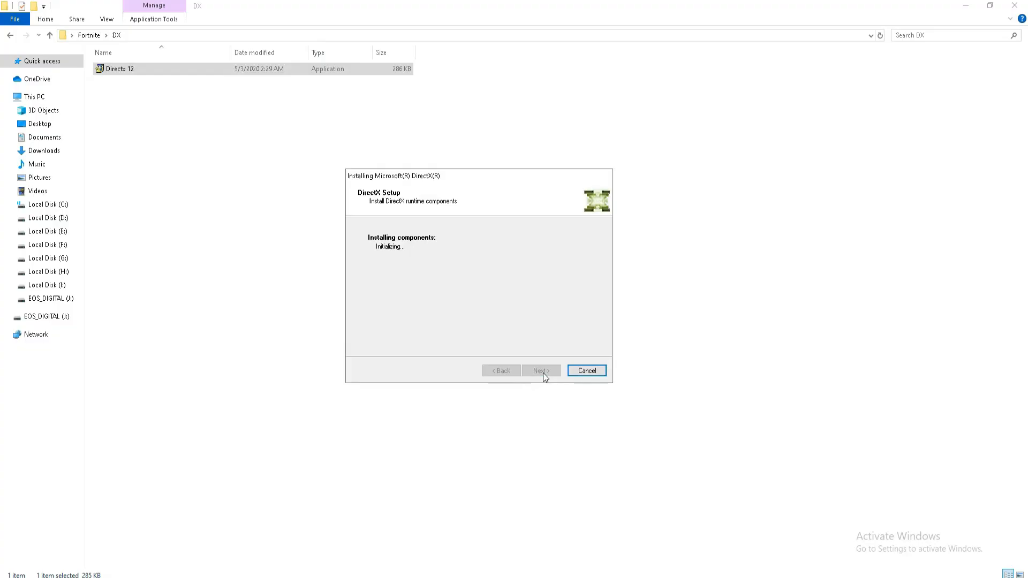
{"action": "mouse_move", "coordinate": [469, 248]}
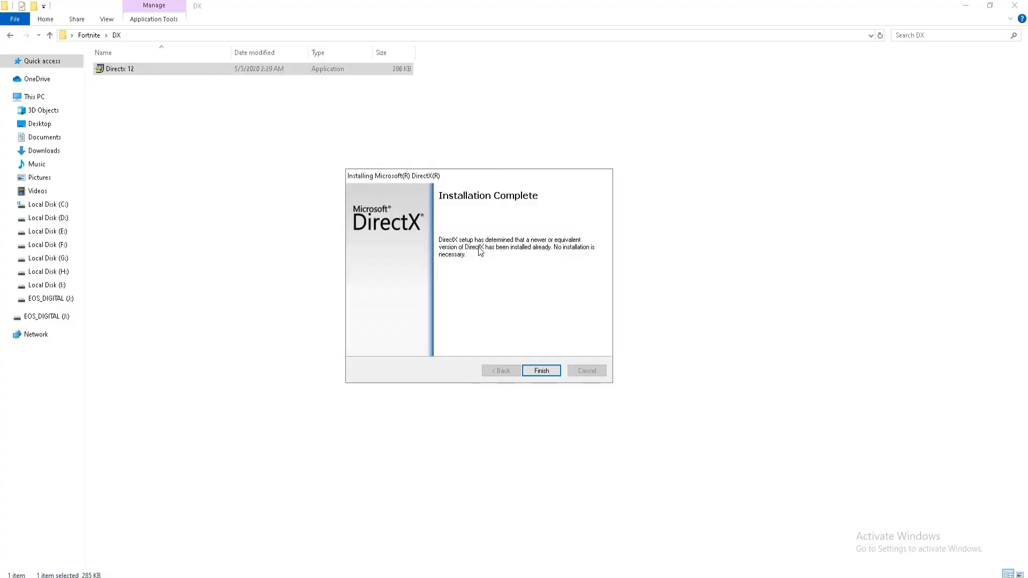
{"action": "left_click", "coordinate": [541, 371]}
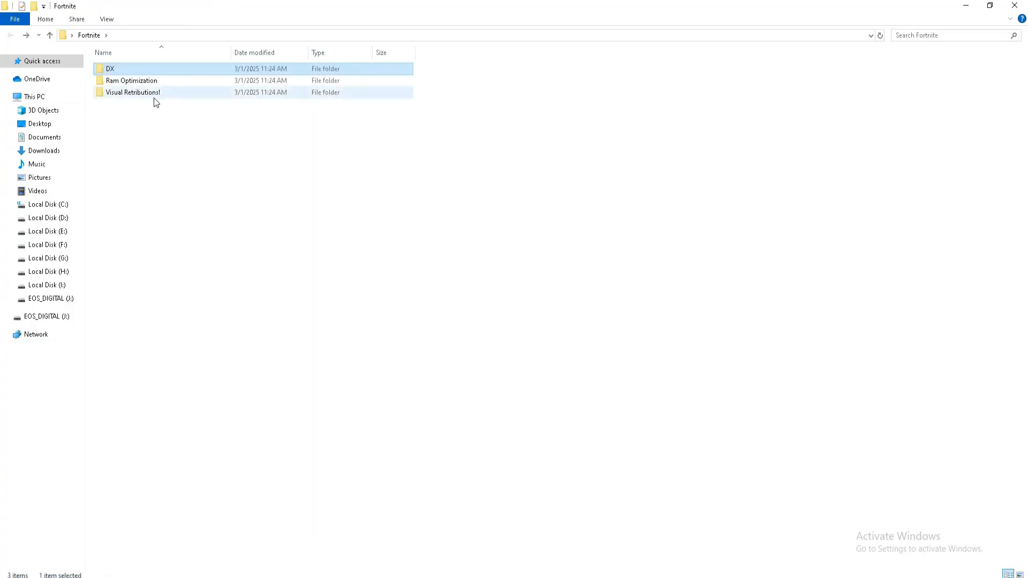
Run the install_all batch from the Visual Retributions! folder to install every Visual C++ runtime
{"action": "left_click", "coordinate": [133, 92]}
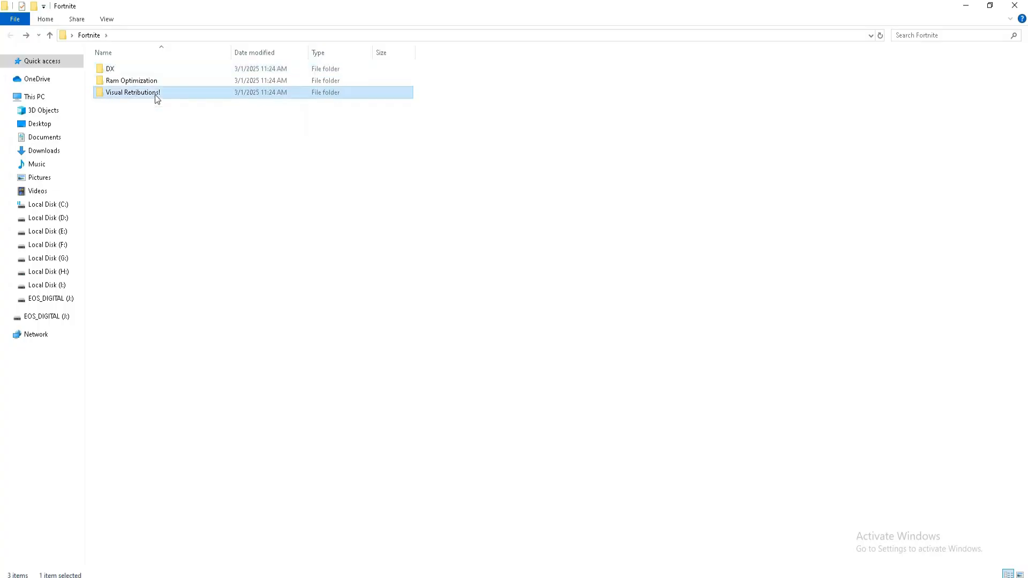
{"action": "double_click", "coordinate": [133, 92]}
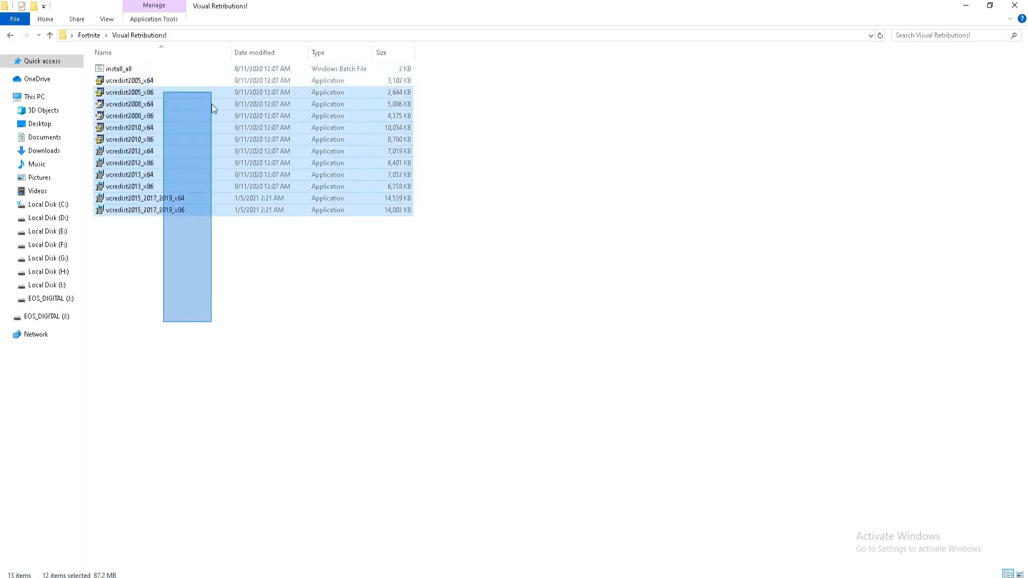
{"action": "double_click", "coordinate": [119, 68]}
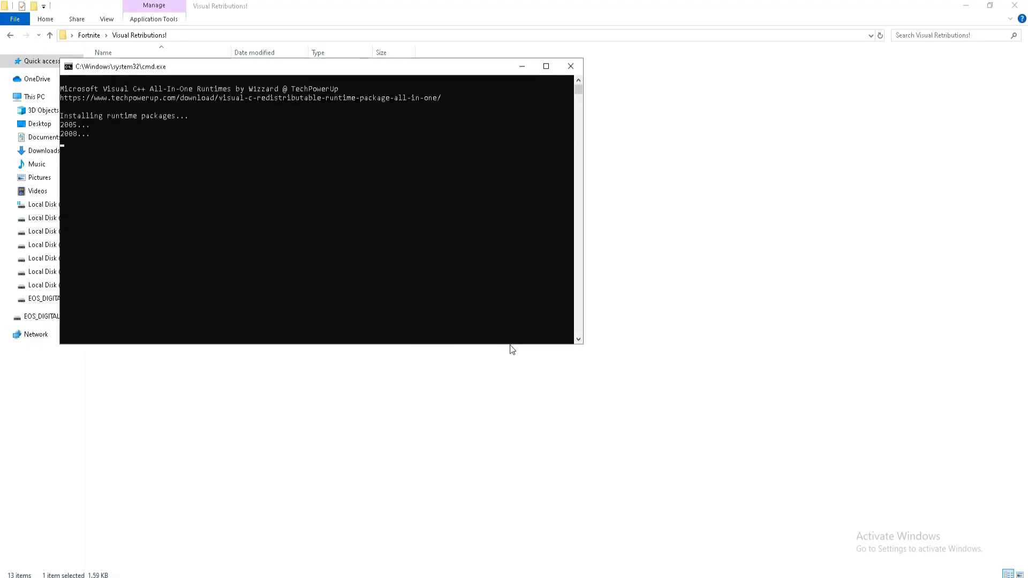
{"action": "mouse_move", "coordinate": [478, 376]}
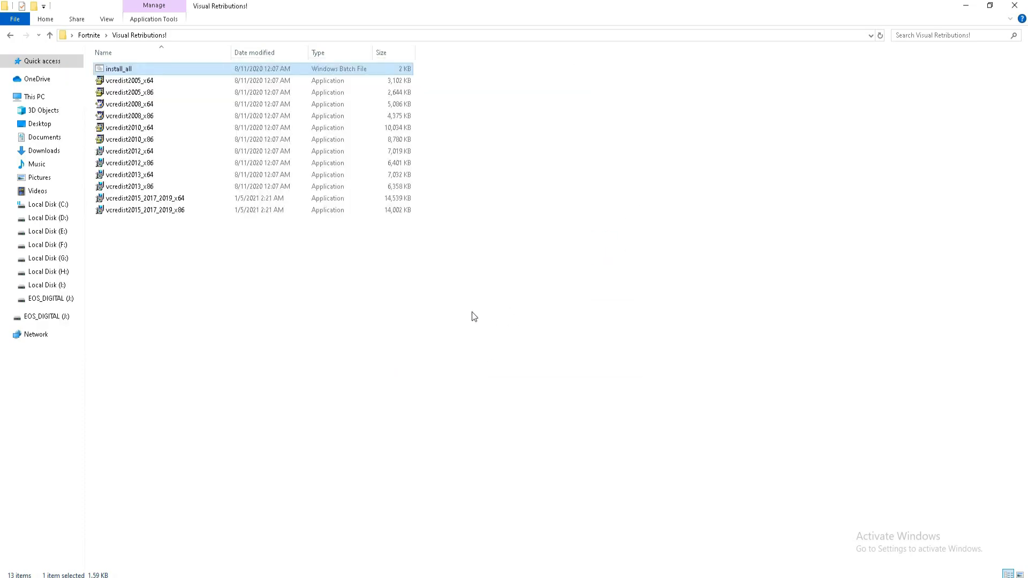
Return to the desktop, open Task Manager and inspect the PC Manager process among running apps
{"action": "key", "text": "ctrl+a"}
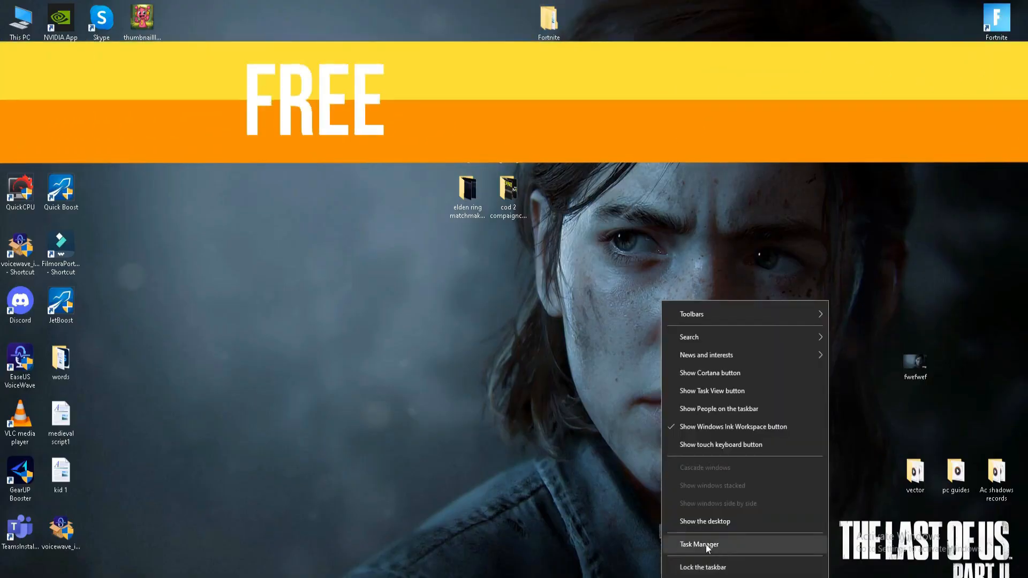
{"action": "left_click", "coordinate": [699, 544]}
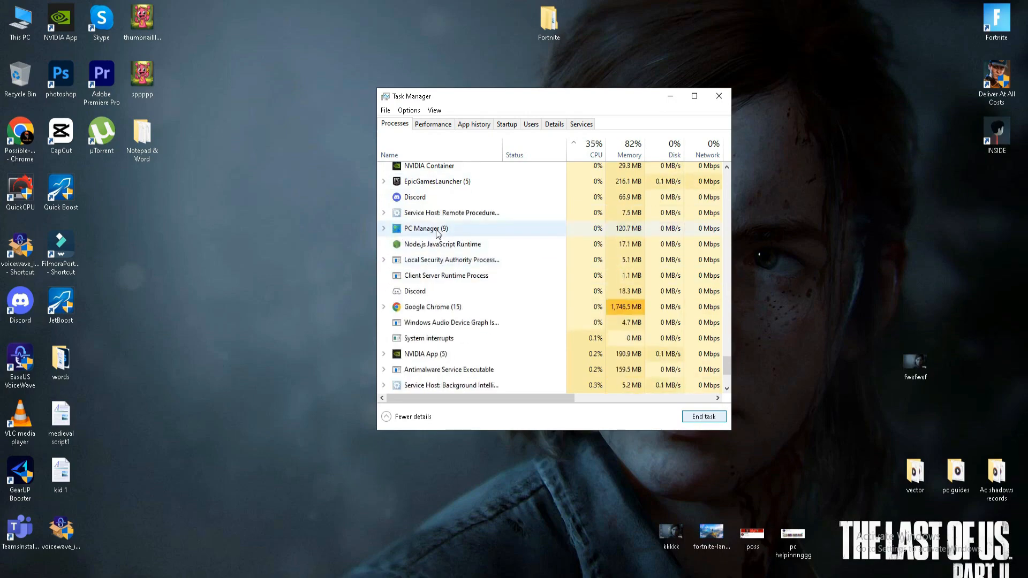
{"action": "right_click", "coordinate": [450, 228]}
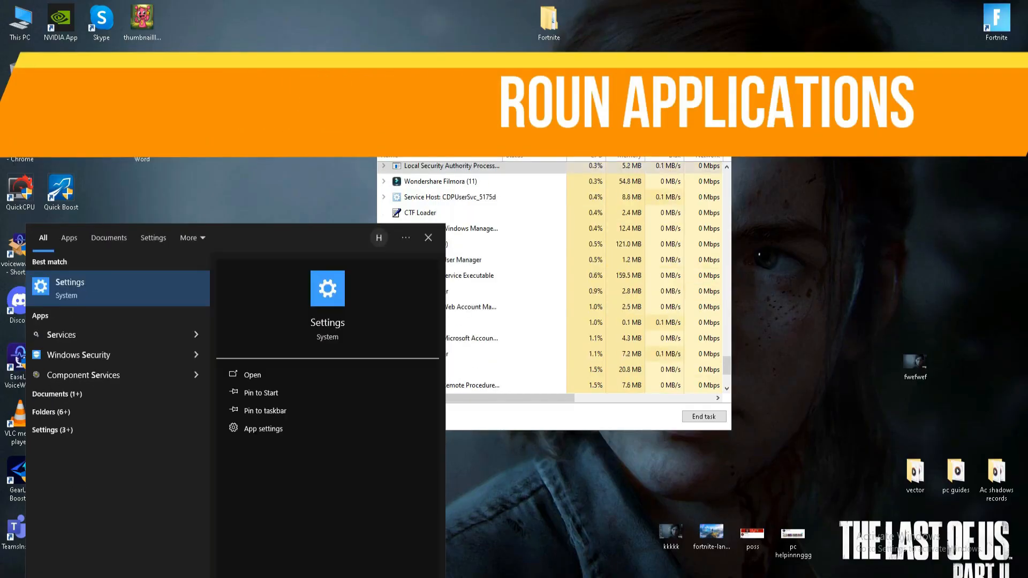
Open Windows Settings Privacy, check the General toggles are off and view background apps permissions
{"action": "left_click", "coordinate": [252, 375]}
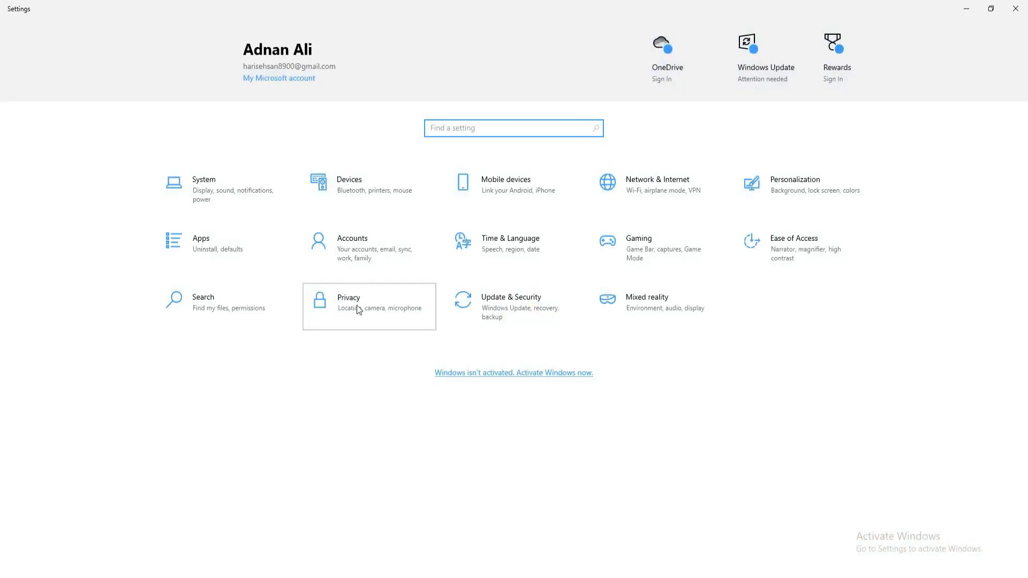
{"action": "left_click", "coordinate": [368, 306]}
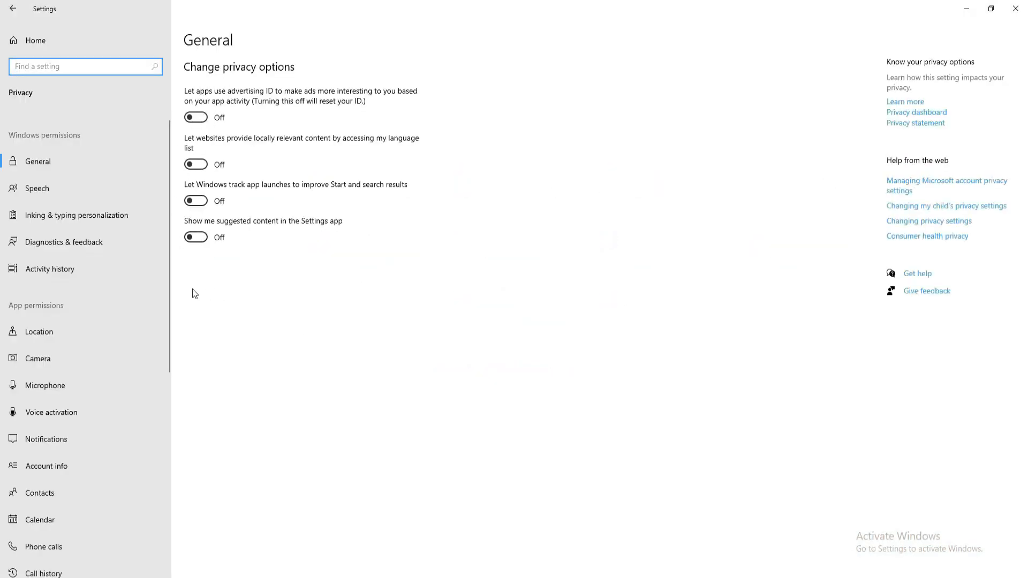
{"action": "scroll", "scroll_direction": "down", "scroll_amount": 3}
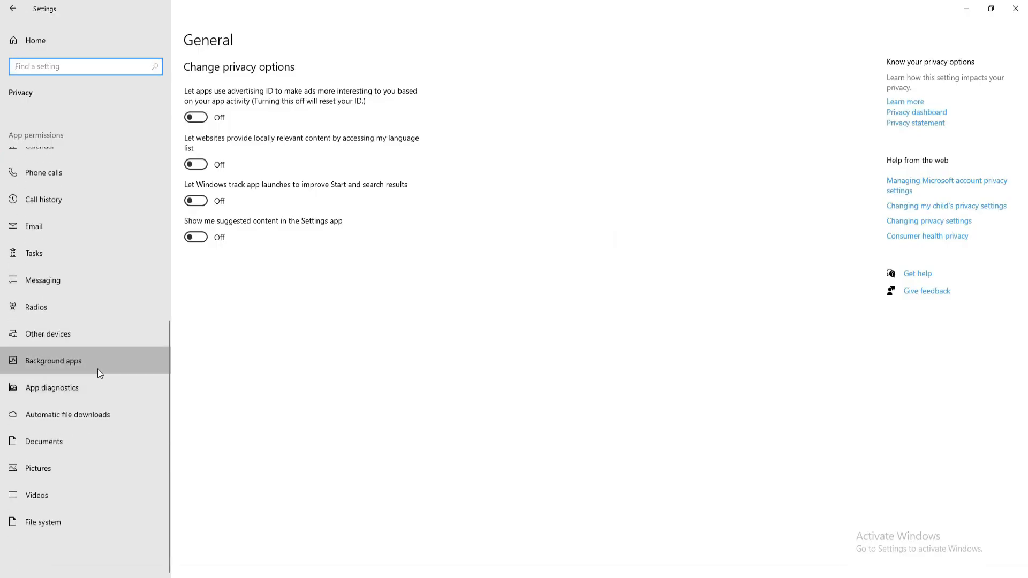
{"action": "left_click", "coordinate": [53, 361]}
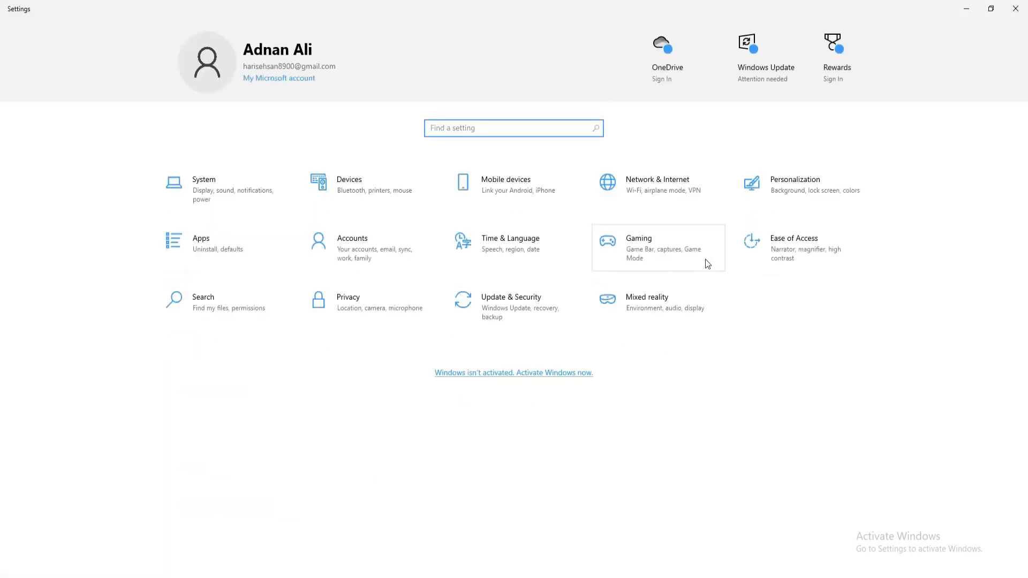
{"action": "mouse_move", "coordinate": [649, 258]}
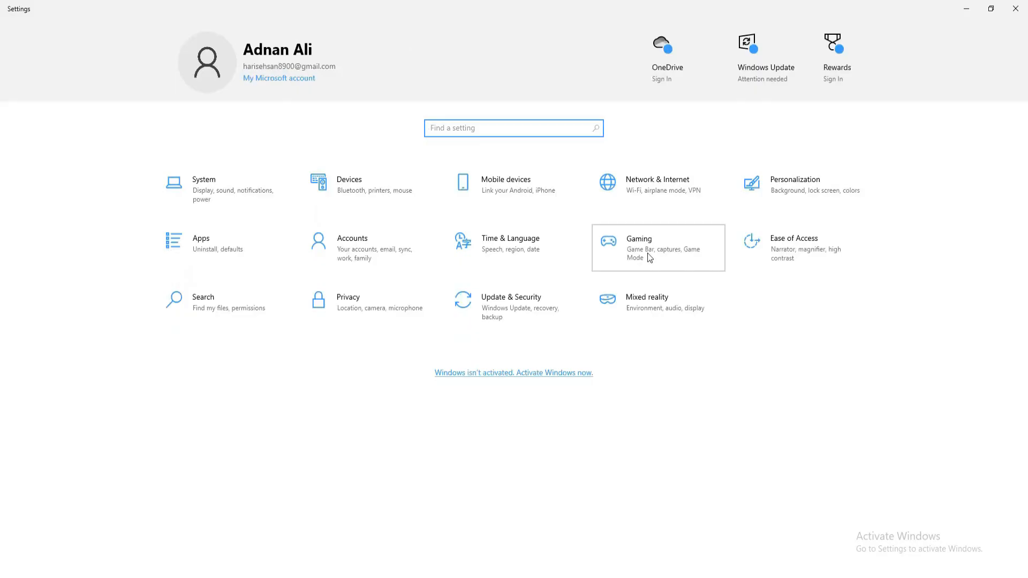
Review the Gaming section's Game Mode and Game Bar pages in Windows Settings
{"action": "left_click", "coordinate": [657, 247]}
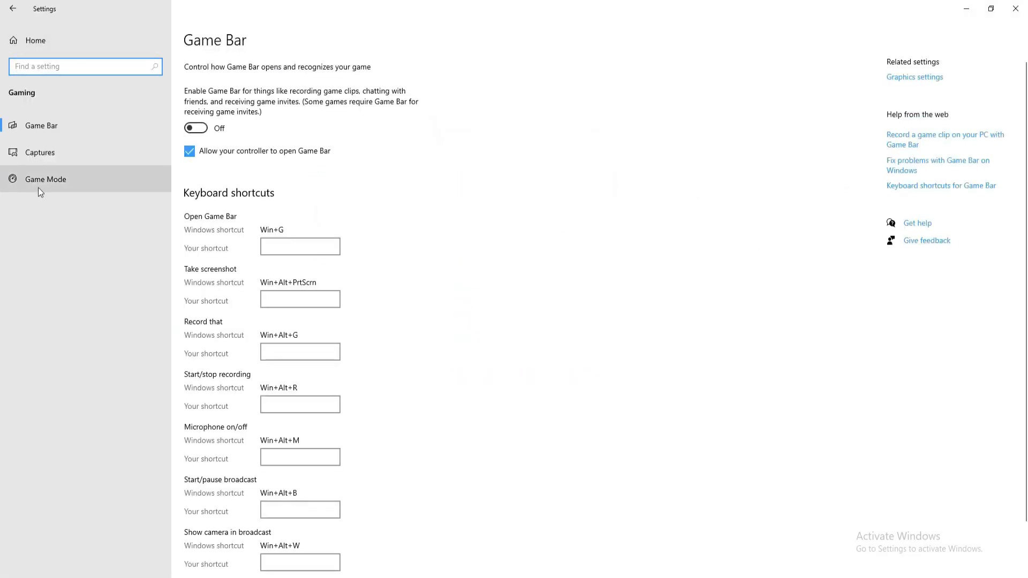
{"action": "left_click", "coordinate": [46, 179]}
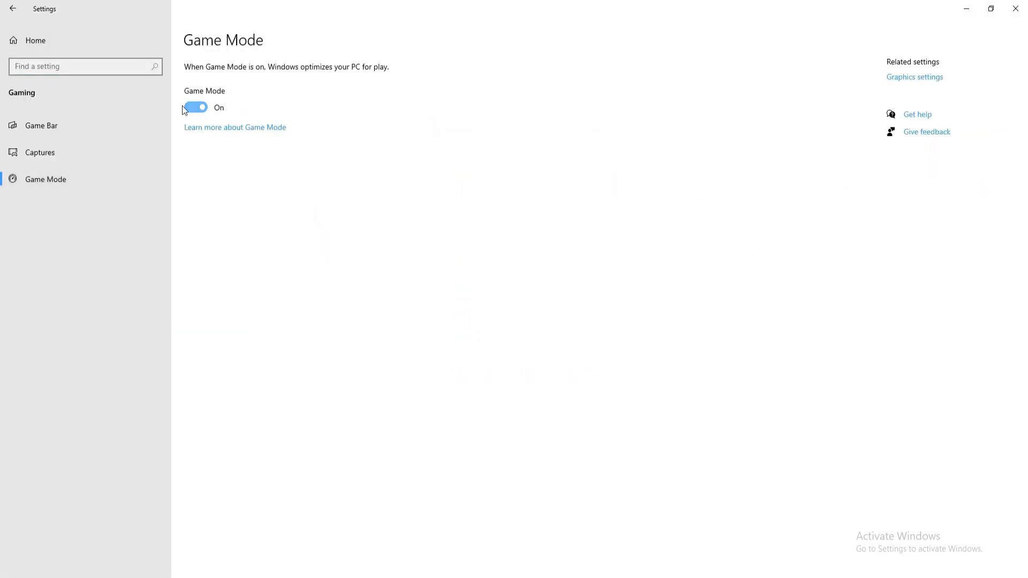
{"action": "left_click", "coordinate": [41, 125]}
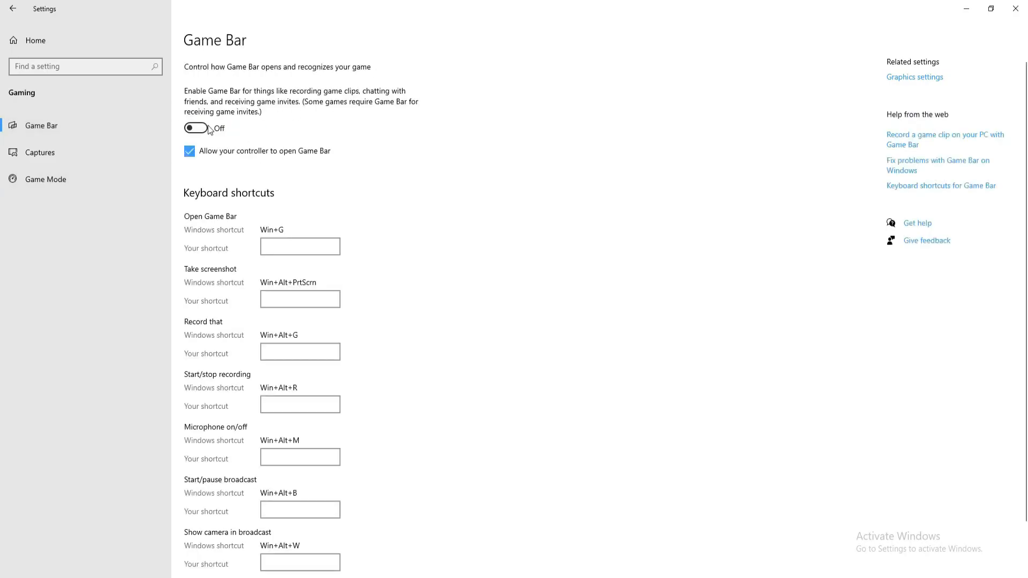
{"action": "mouse_move", "coordinate": [920, 80]}
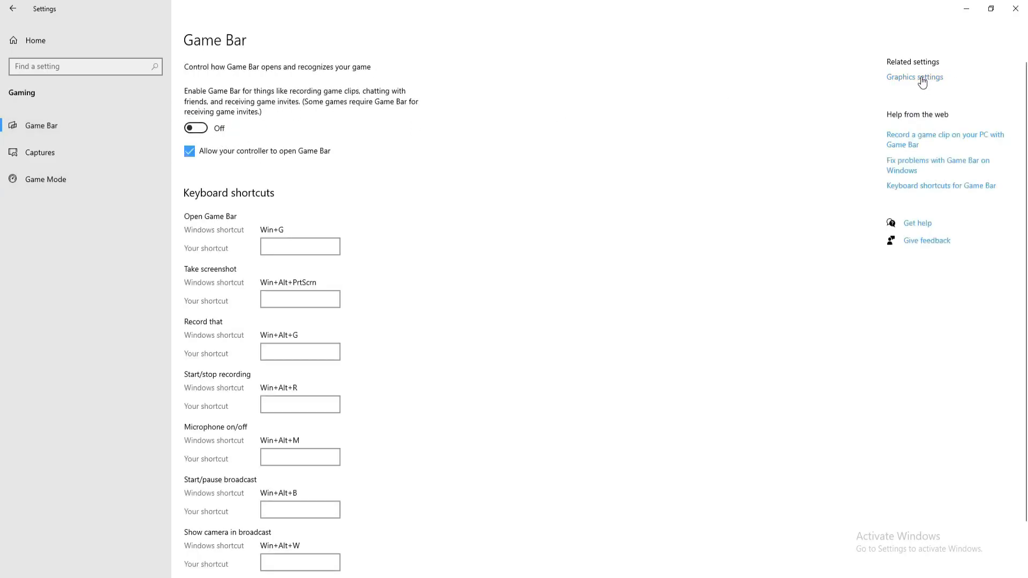
{"action": "left_click", "coordinate": [913, 77]}
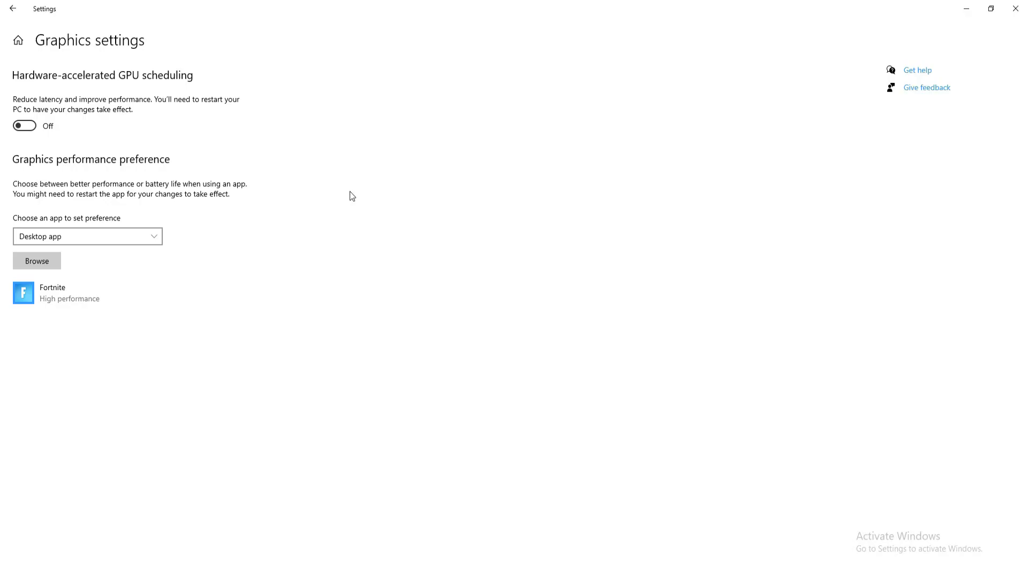
{"action": "mouse_move", "coordinate": [56, 302]}
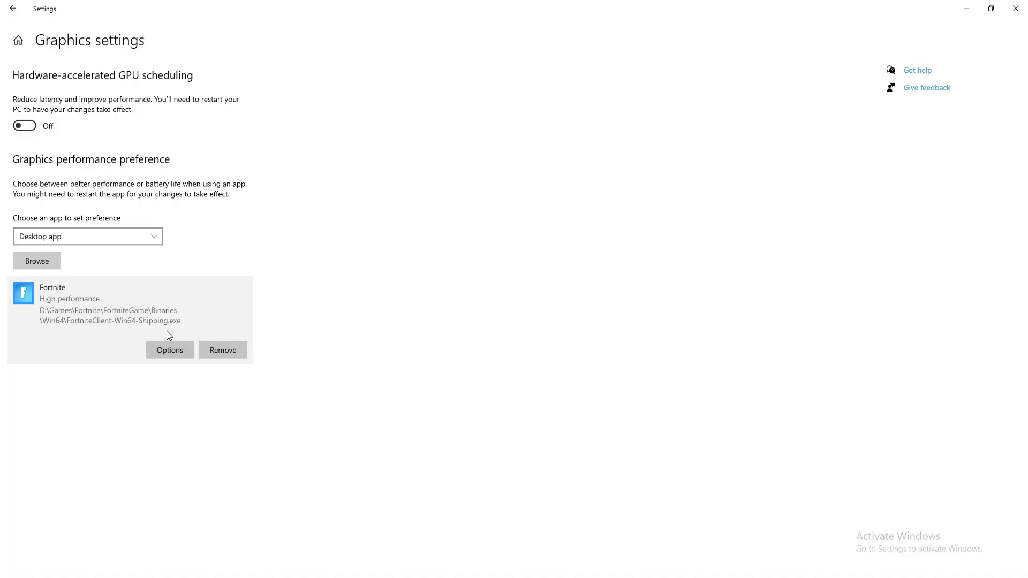
{"action": "mouse_move", "coordinate": [121, 332]}
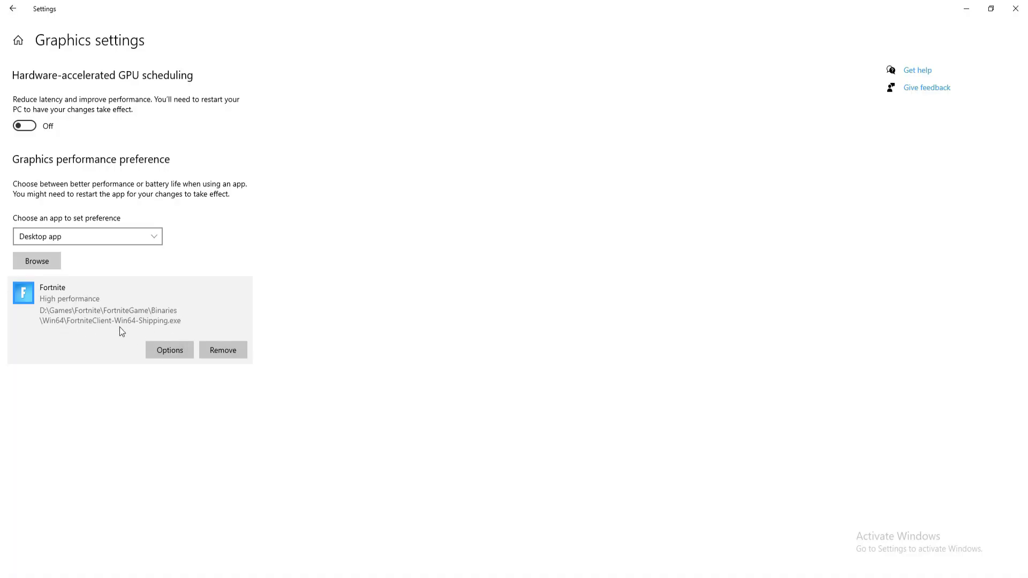
Save High performance as Fortnite's graphics preference and leave Settings
{"action": "left_click", "coordinate": [169, 349]}
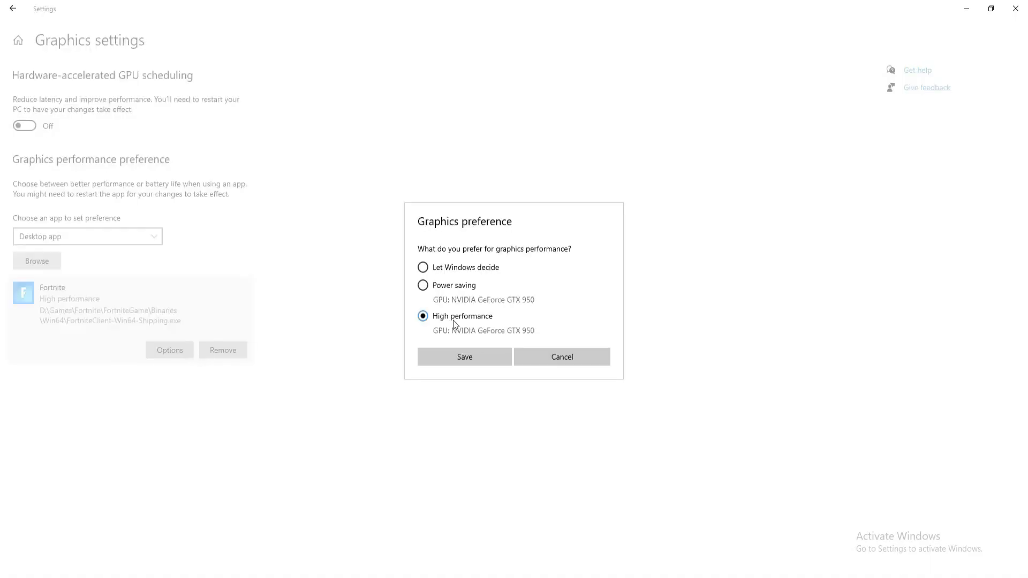
{"action": "left_click", "coordinate": [464, 356]}
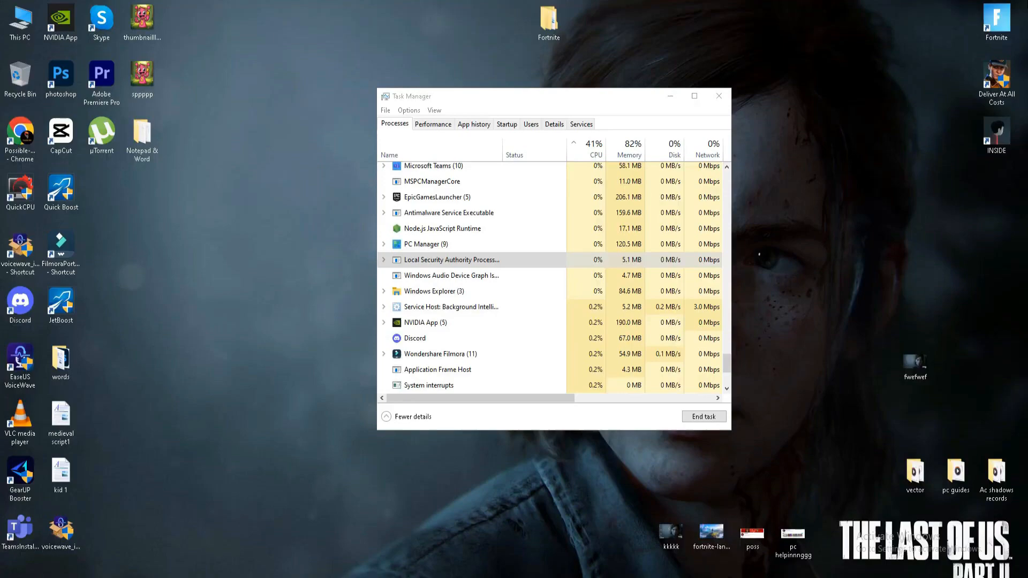
Open the Prefetch folder via Run, confirm access, and delete all its contents
{"action": "left_click", "coordinate": [717, 95]}
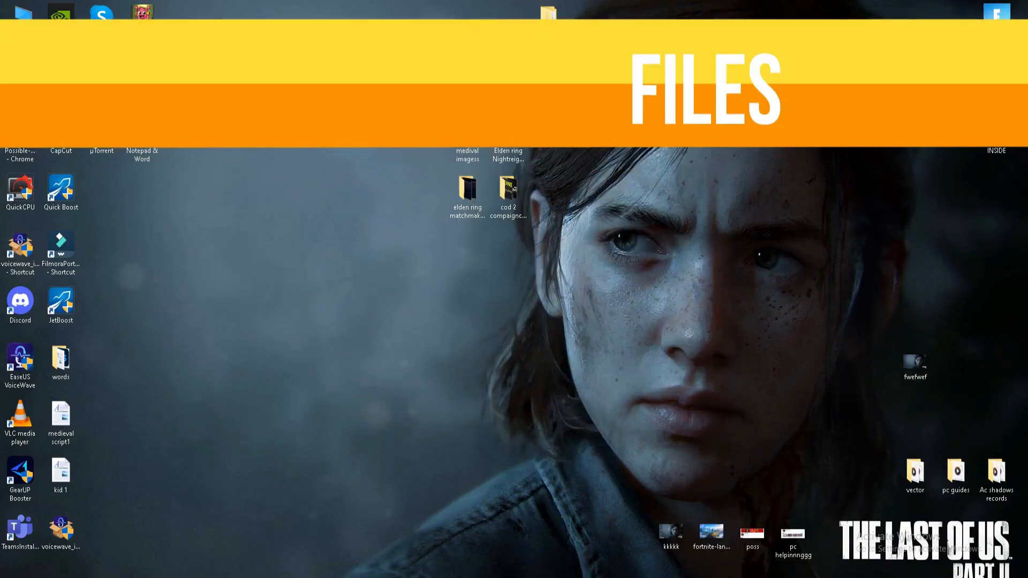
{"action": "key", "text": "Win+r"}
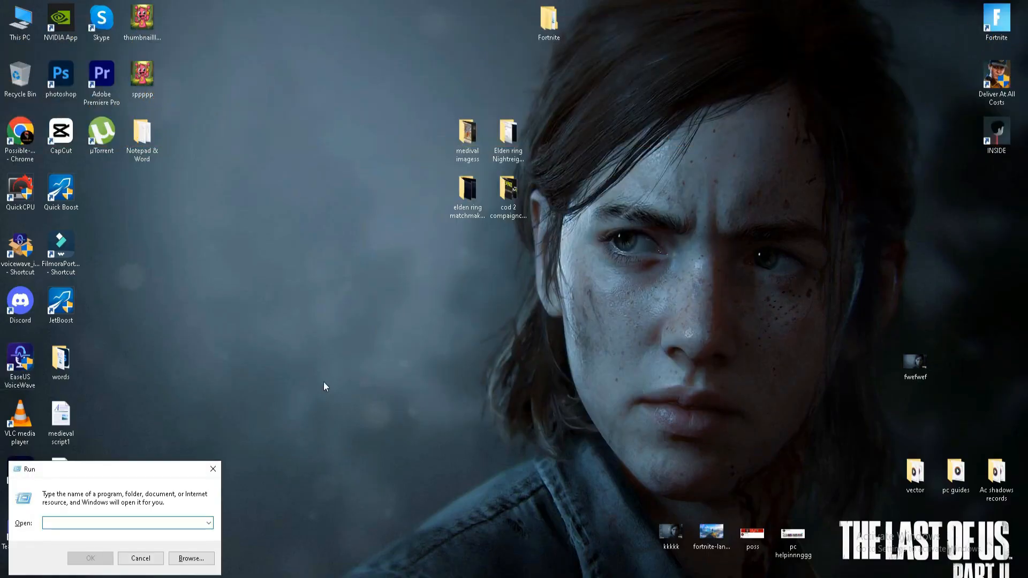
{"action": "type", "text": "prefe"}
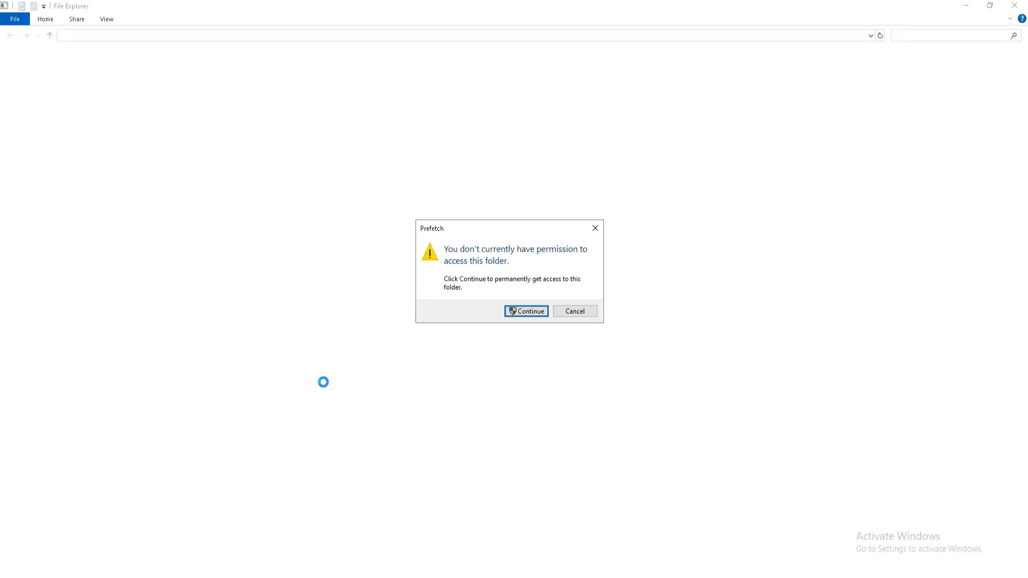
{"action": "left_click", "coordinate": [524, 311]}
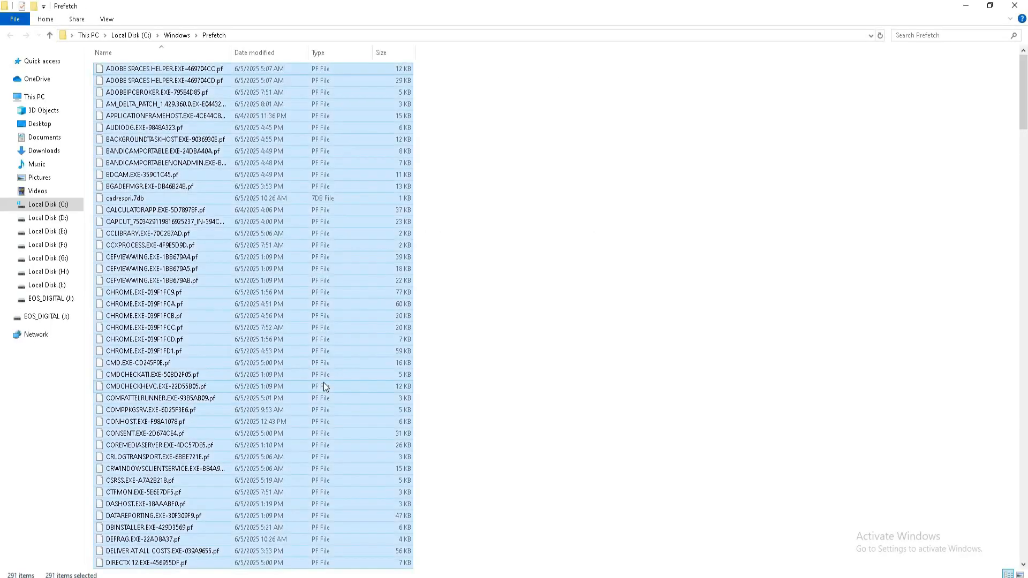
{"action": "mouse_move", "coordinate": [256, 501]}
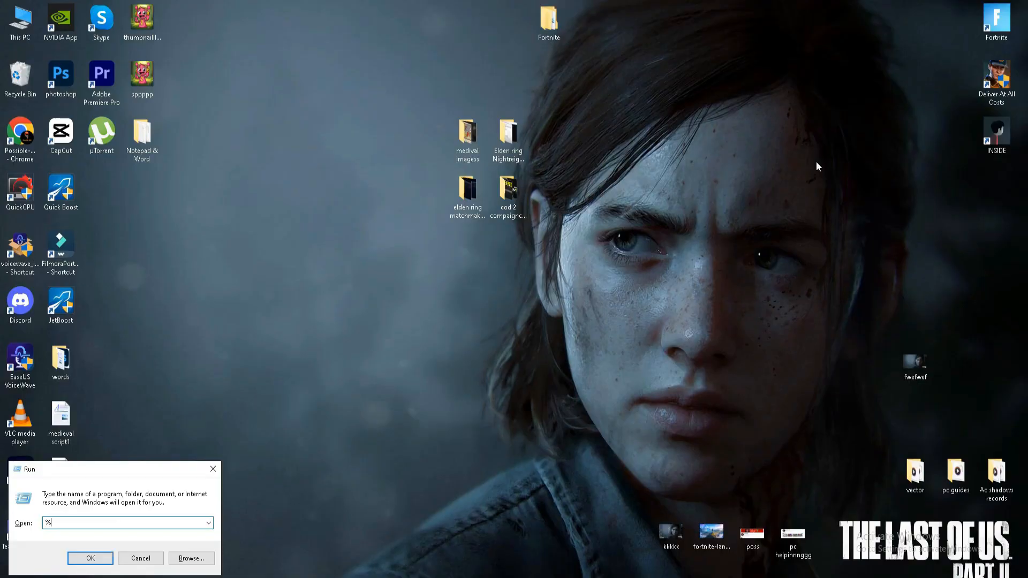
Open %temp% and delete everything, skipping all items still in use
{"action": "type", "text": "tem"}
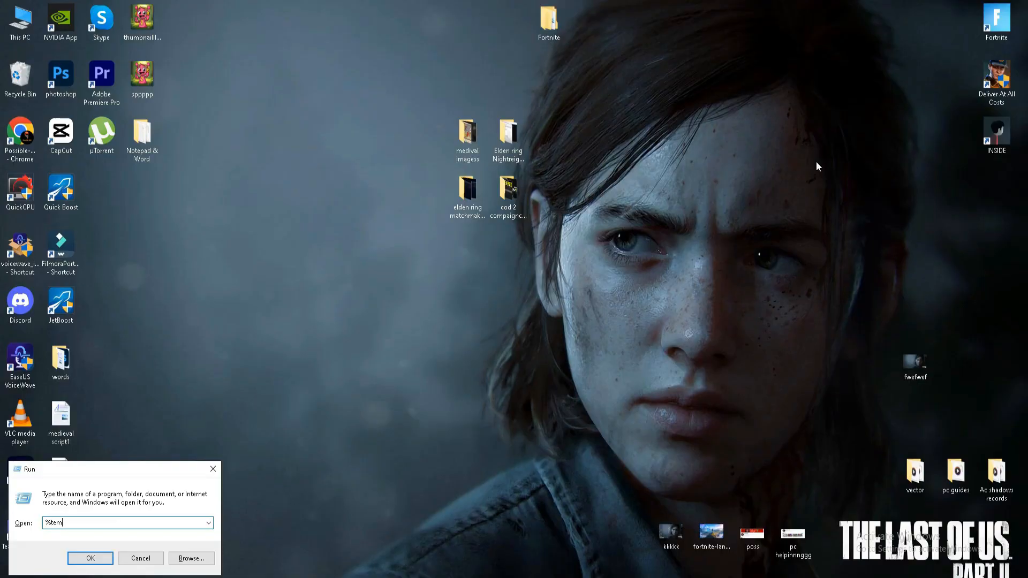
{"action": "left_click", "coordinate": [90, 558]}
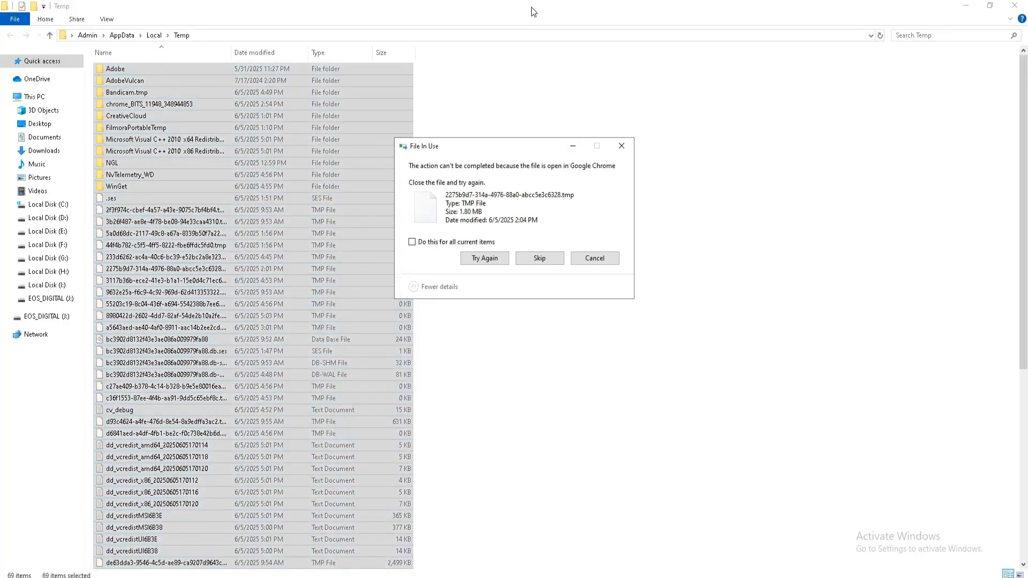
{"action": "left_click", "coordinate": [538, 258]}
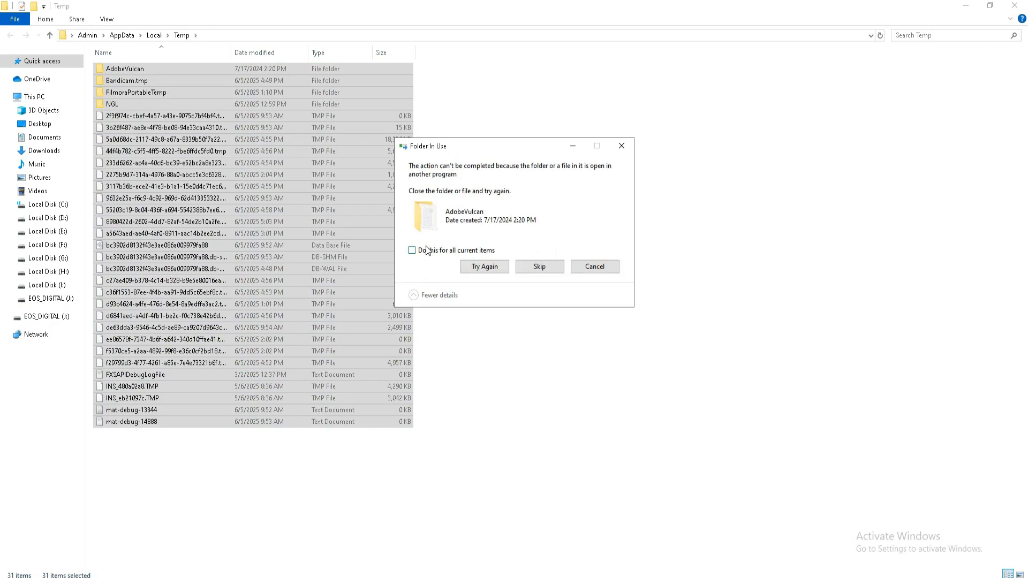
{"action": "left_click", "coordinate": [538, 267]}
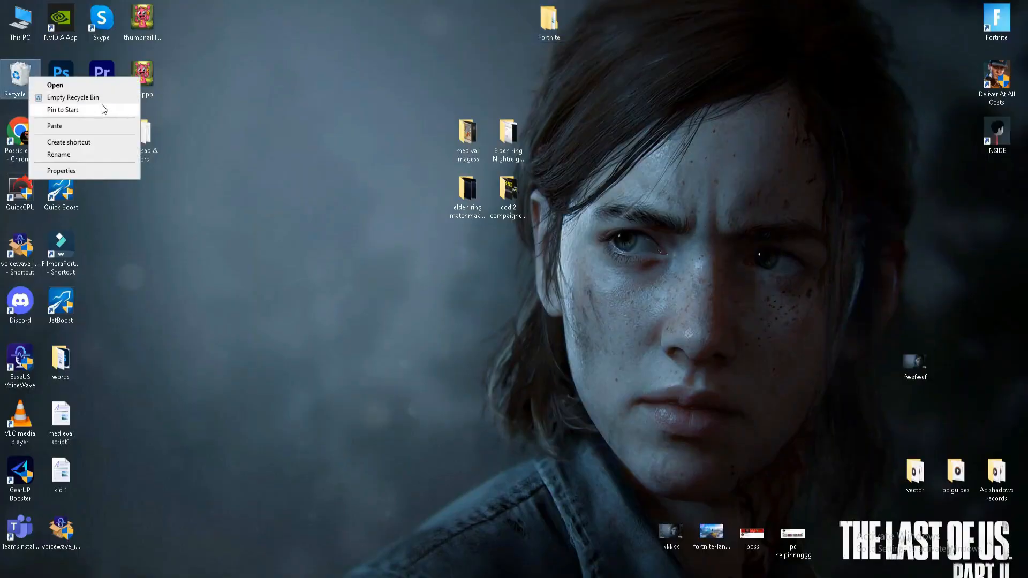
Empty the Recycle Bin and confirm permanently deleting its items
{"action": "left_click", "coordinate": [73, 98]}
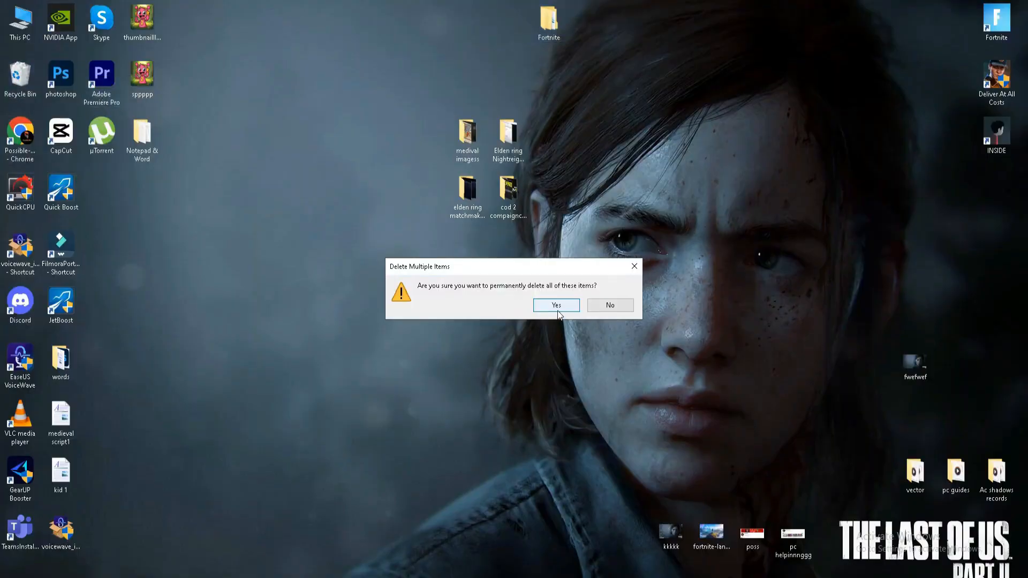
{"action": "left_click", "coordinate": [554, 305]}
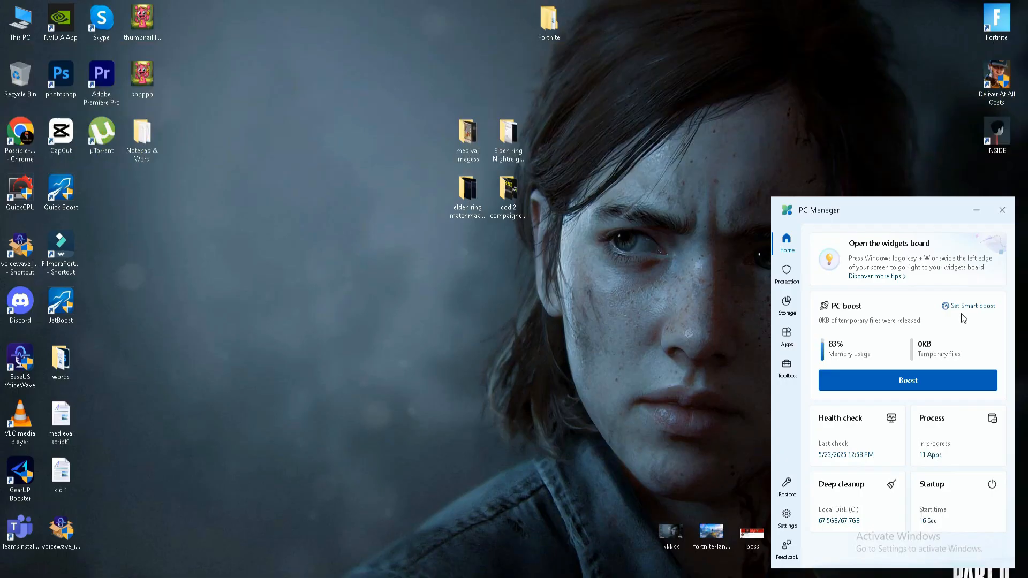
{"action": "mouse_move", "coordinate": [887, 231]}
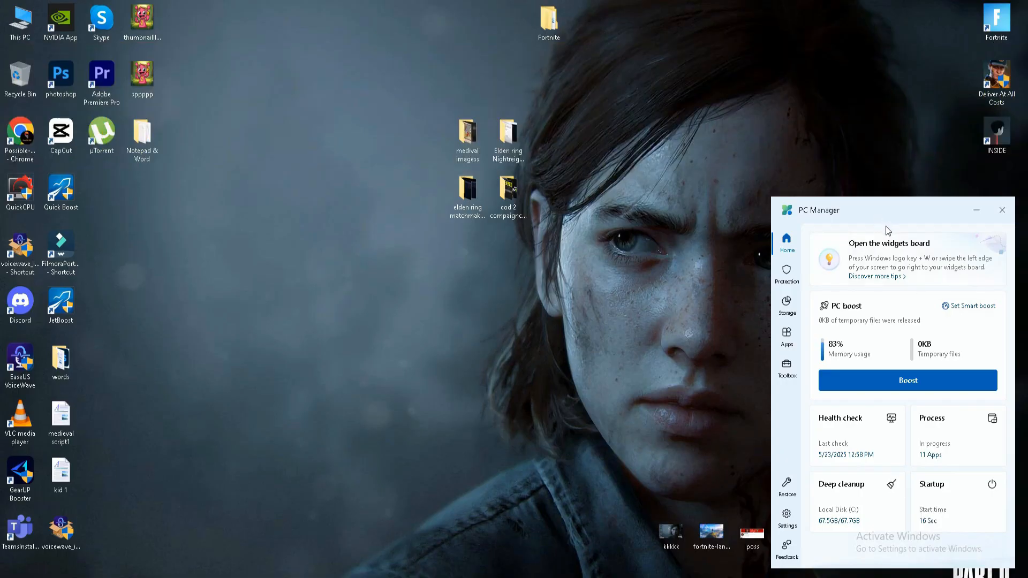
Run a Boost to free memory, dropping usage from 83% to 53%, and review running processes
{"action": "left_click", "coordinate": [907, 380]}
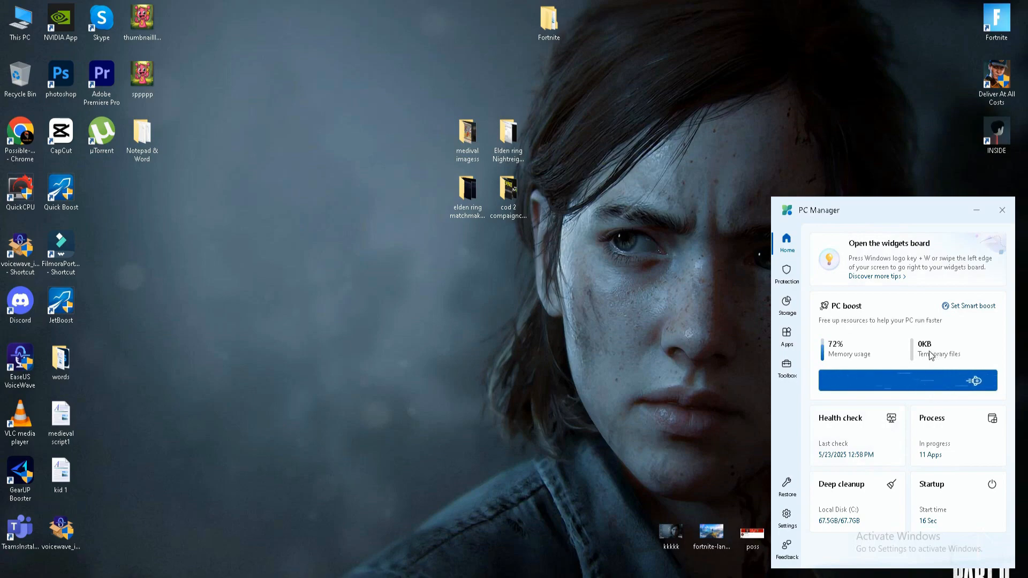
{"action": "left_click", "coordinate": [906, 380]}
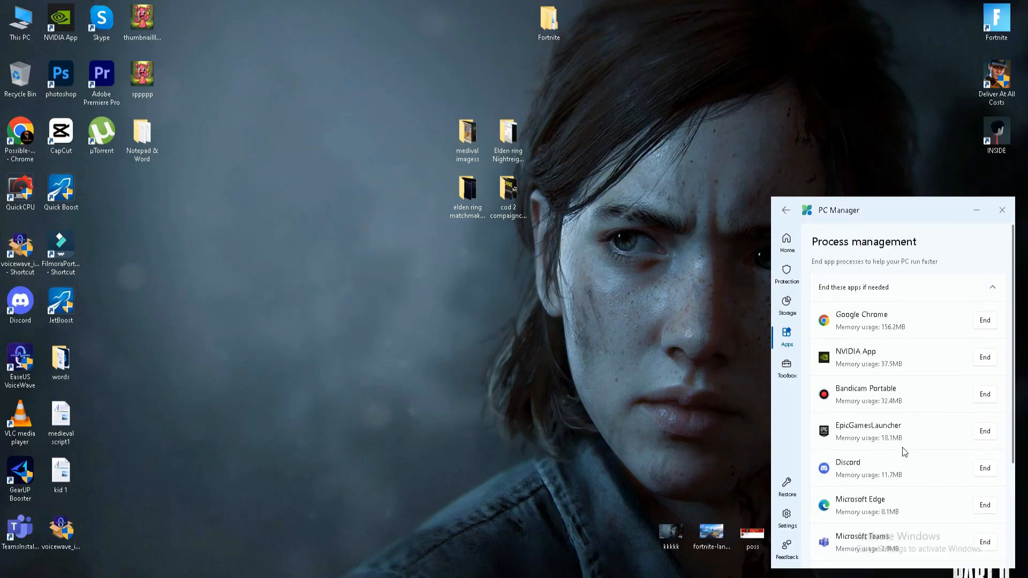
{"action": "mouse_move", "coordinate": [916, 460]}
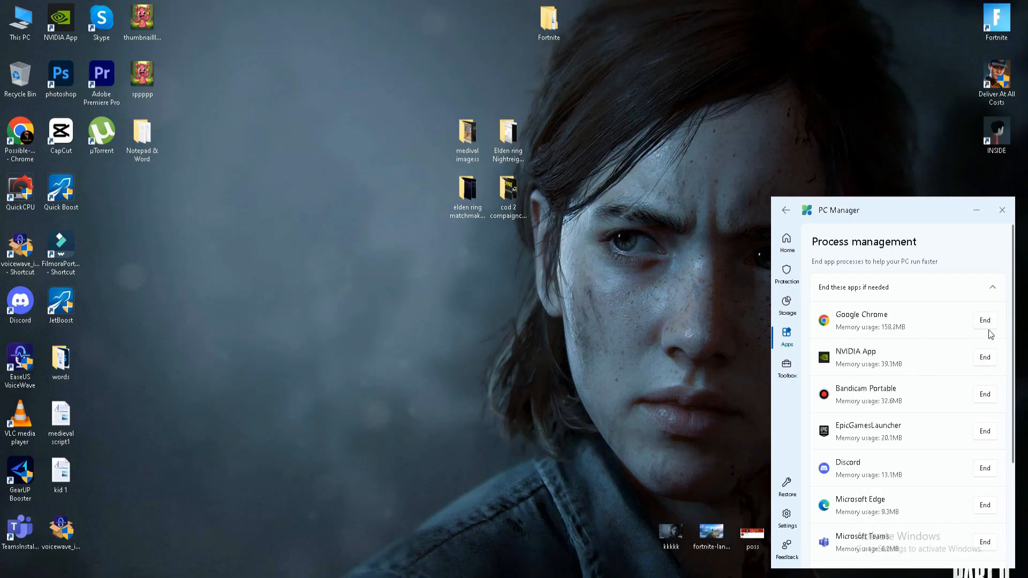
{"action": "scroll", "scroll_direction": "down", "scroll_amount": 3}
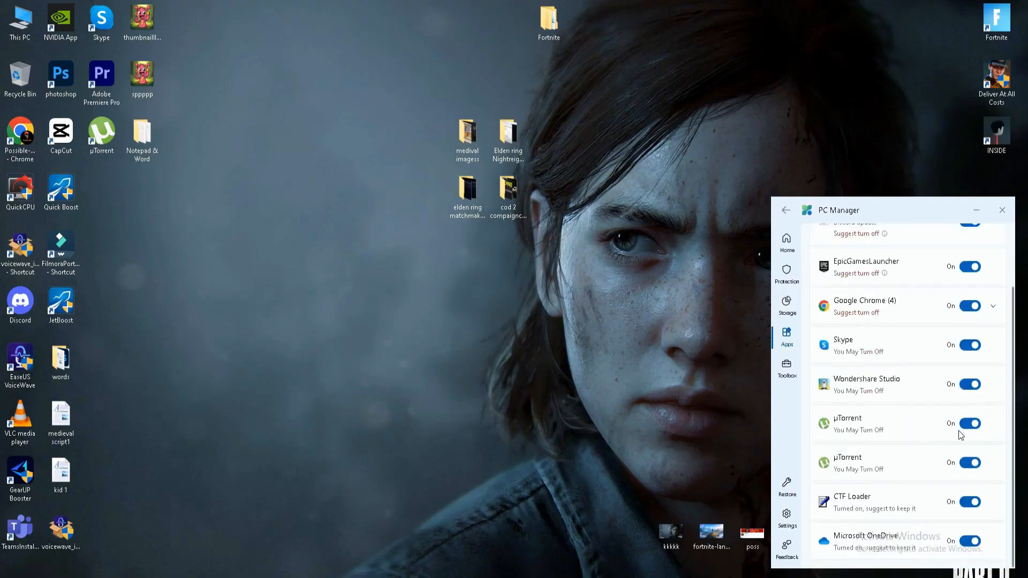
{"action": "mouse_move", "coordinate": [926, 433]}
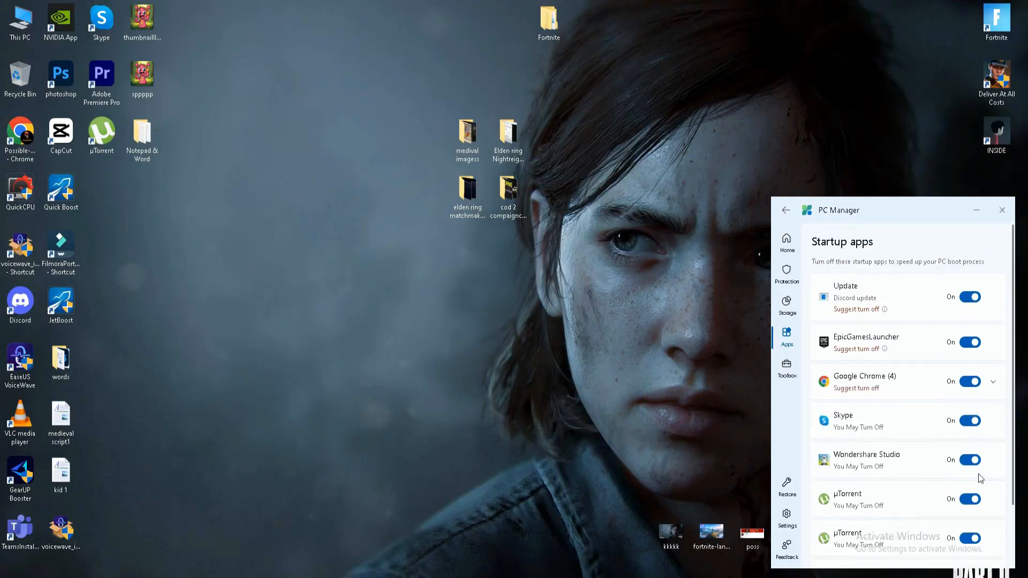
Disable Wondershare Studio in Startup apps and return to the Home overview
{"action": "left_click", "coordinate": [971, 459]}
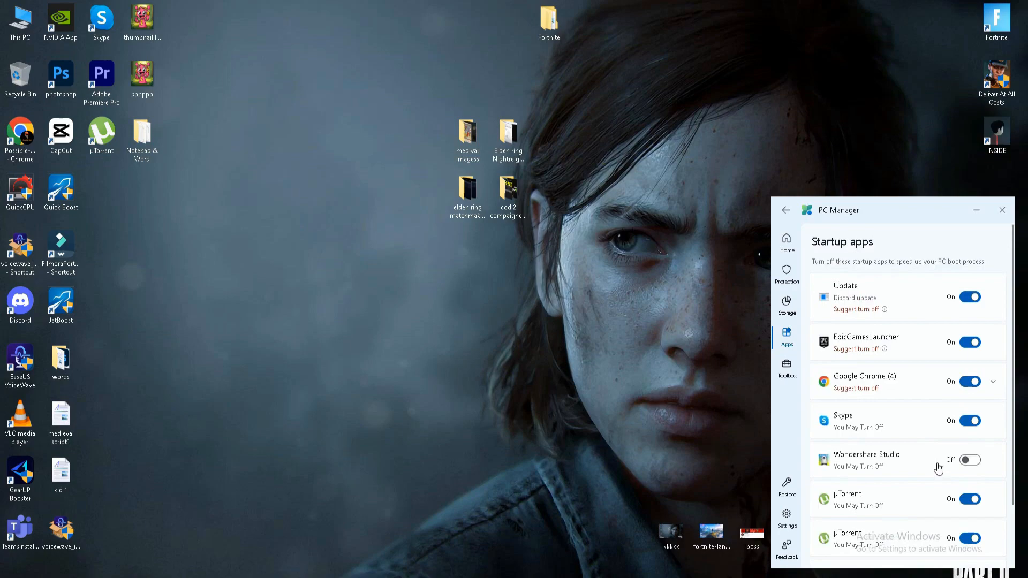
{"action": "left_click", "coordinate": [786, 243]}
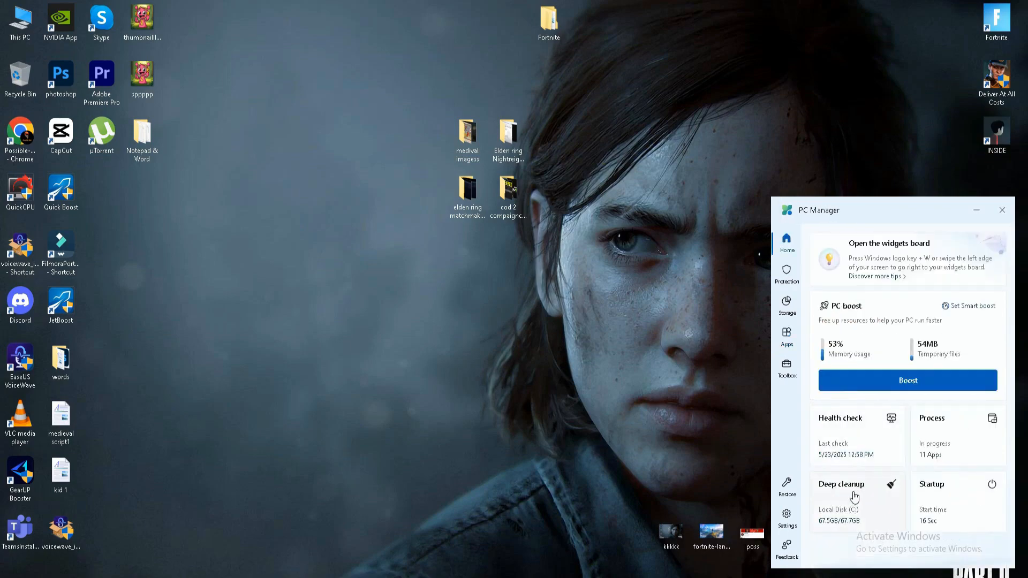
Run Deep cleanup removing recommended items (temp files down to 2.1MB), then close PC Manager
{"action": "left_click", "coordinate": [841, 483]}
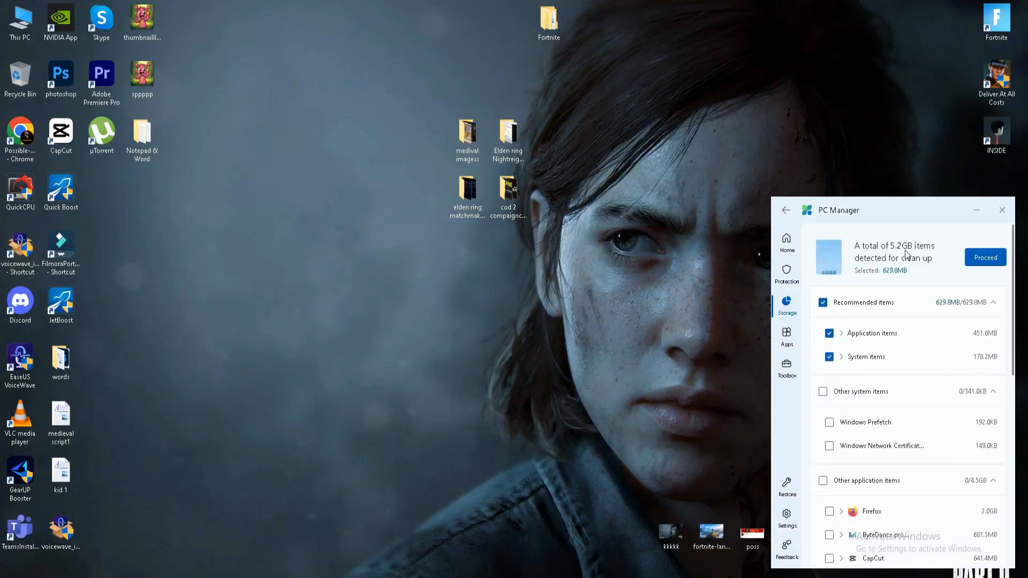
{"action": "left_click", "coordinate": [984, 257]}
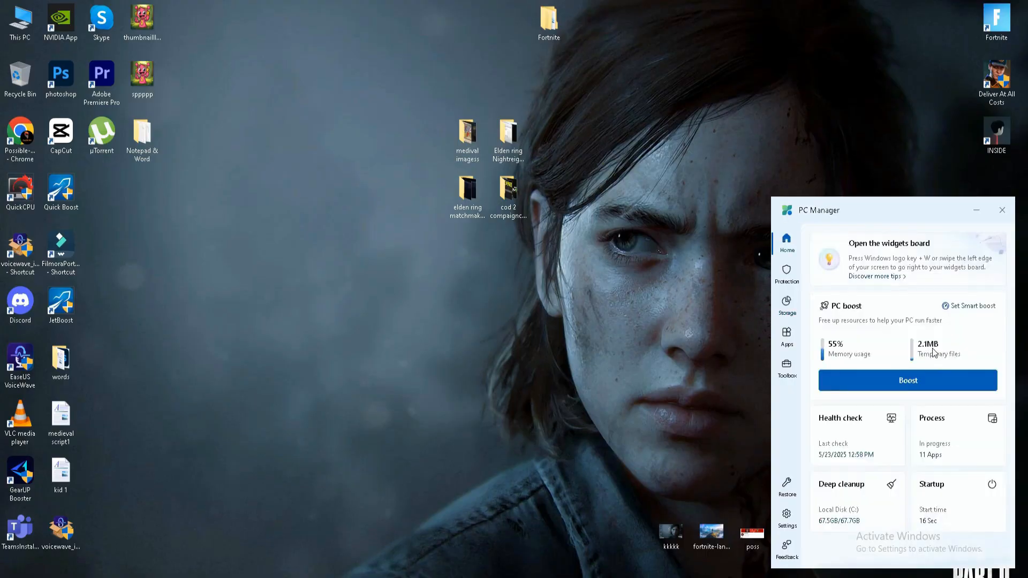
{"action": "left_click", "coordinate": [1001, 210]}
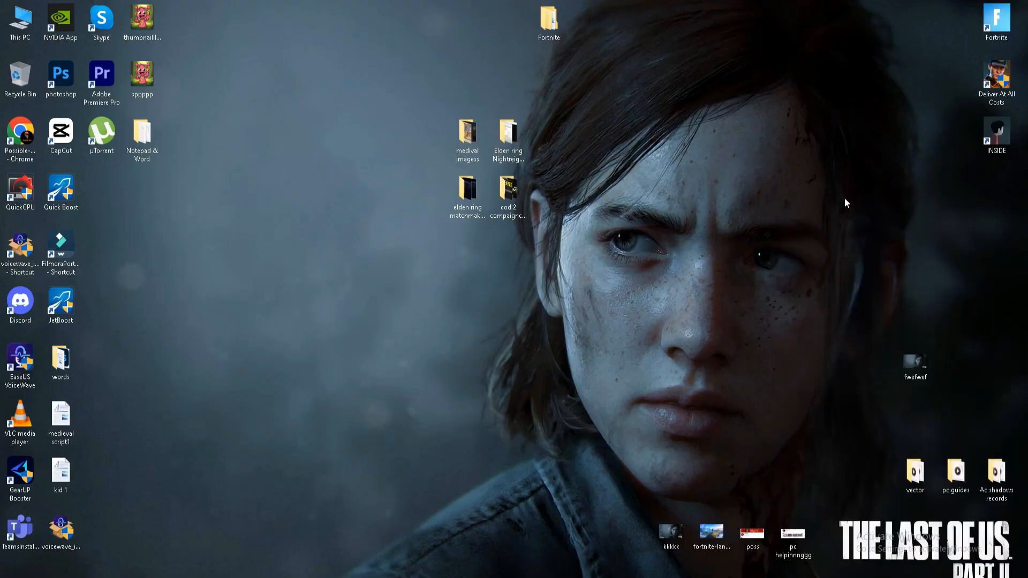